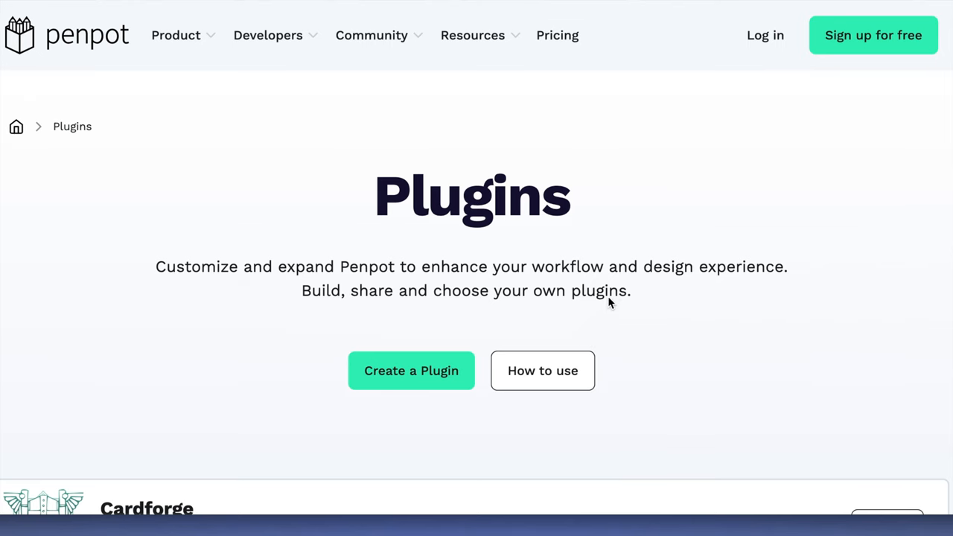
- Scroll the plugin list from Cardforge down to the How to use Plugins section
scroll("down", 3)
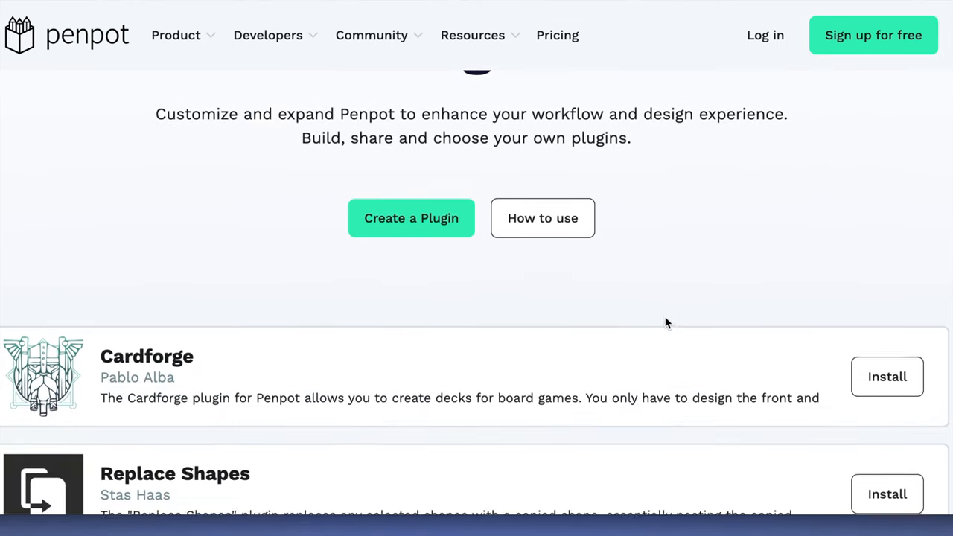
scroll("down", 3)
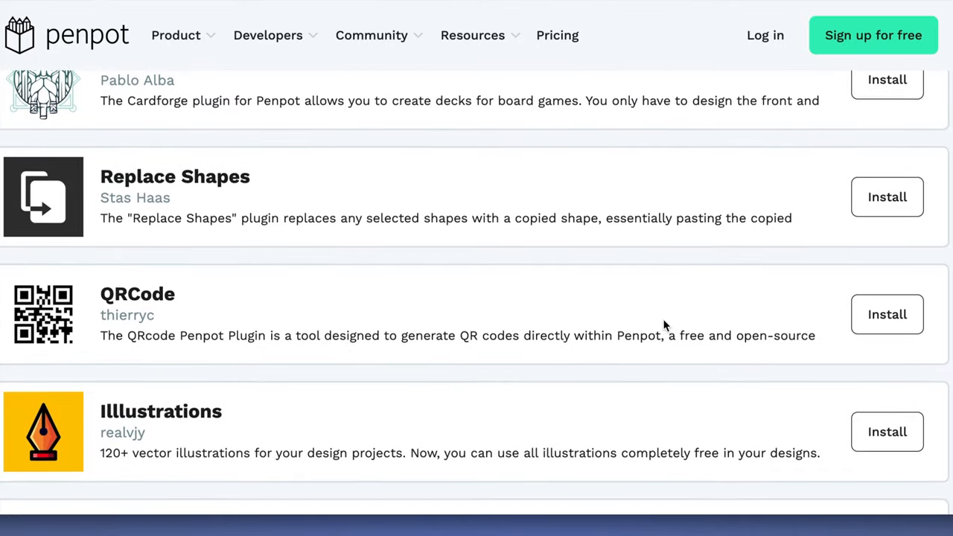
scroll("down", 3)
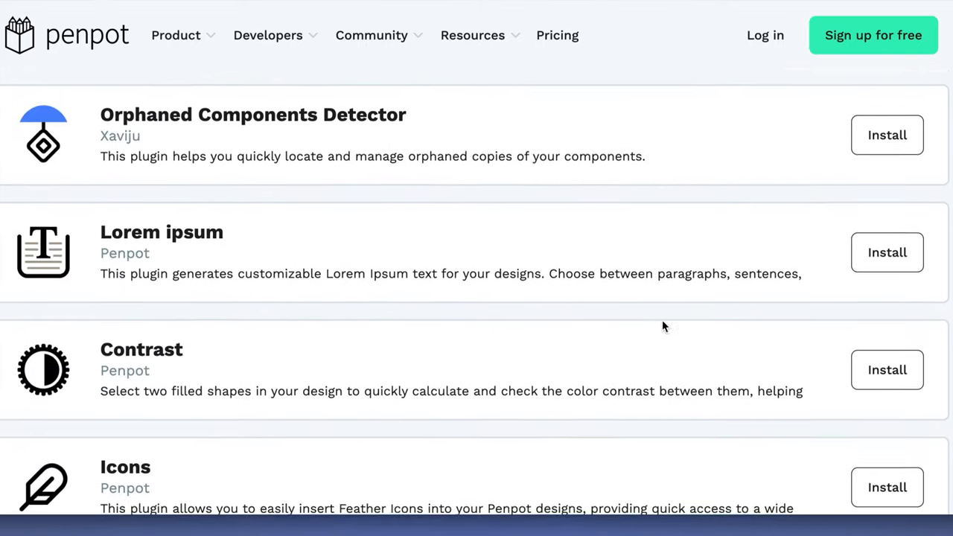
scroll("down", 3)
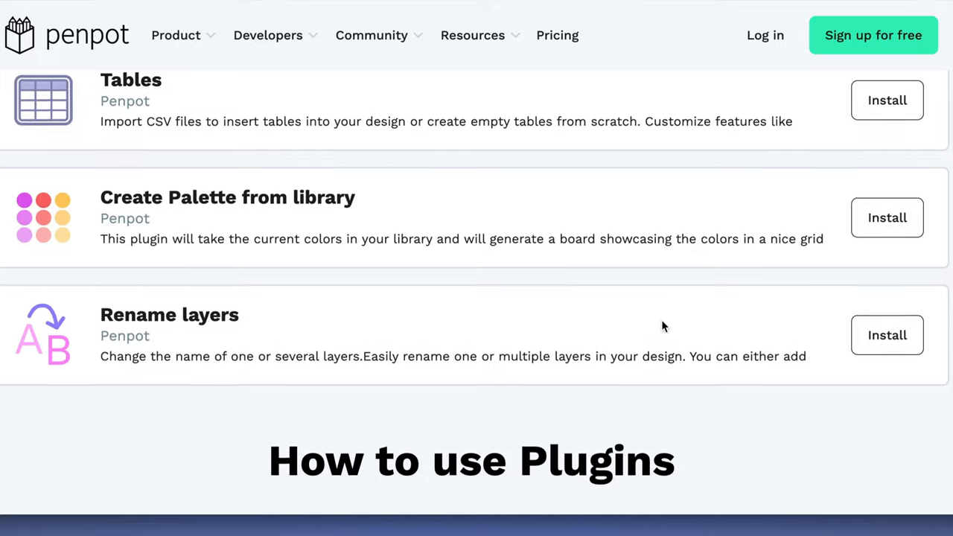
scroll("down", 3)
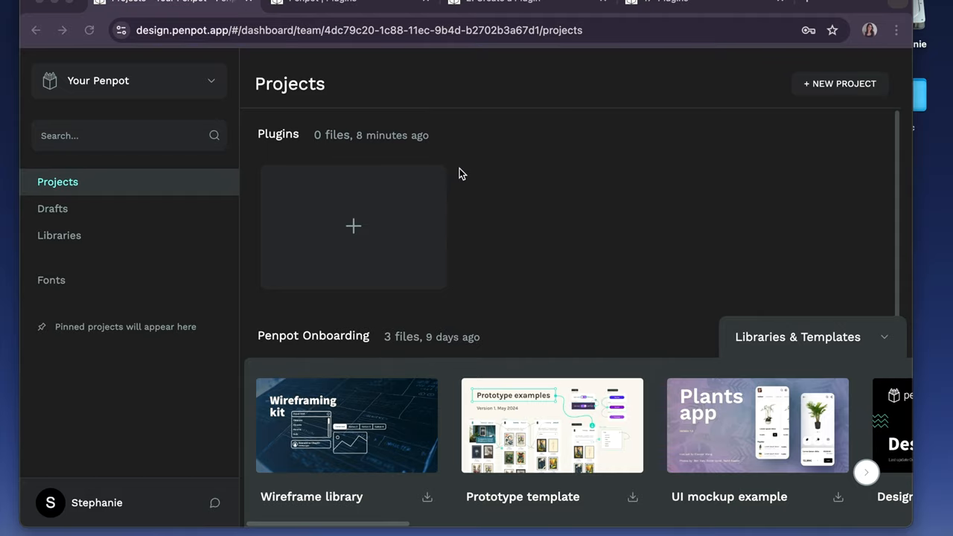
mouse_move(246, 83)
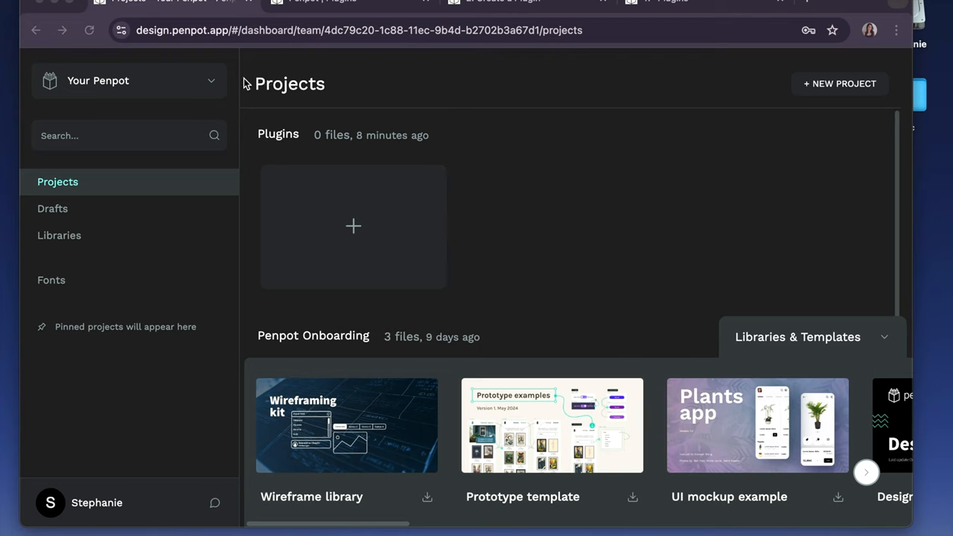
mouse_move(369, 185)
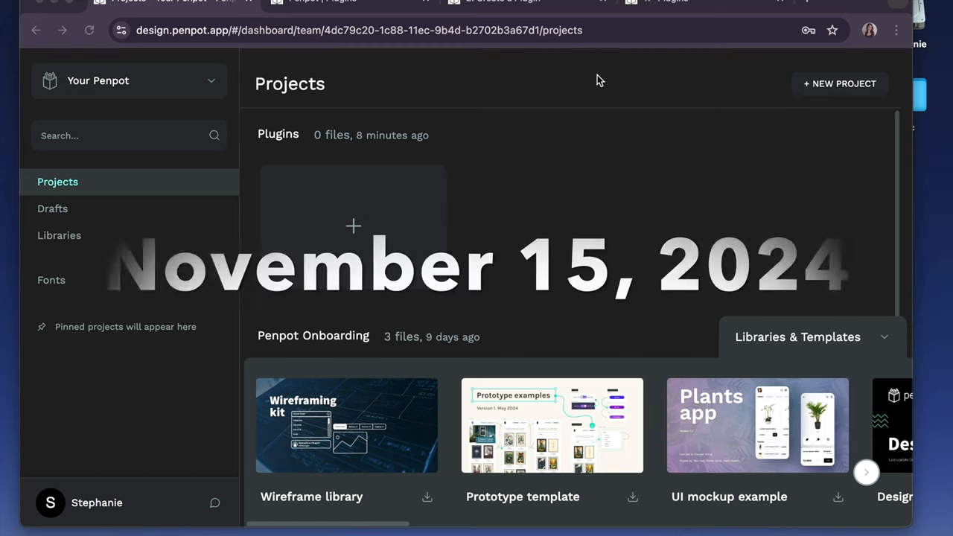
mouse_move(537, 78)
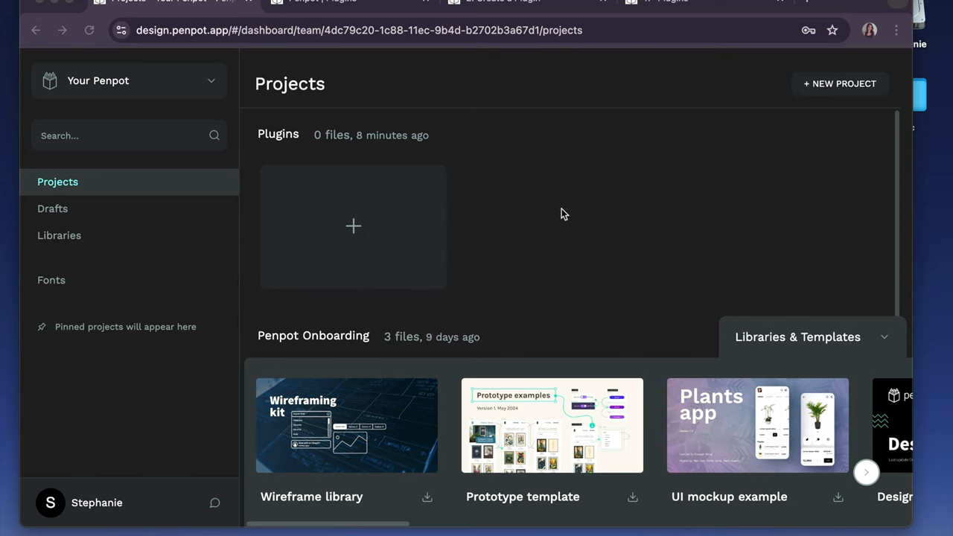
mouse_move(164, 312)
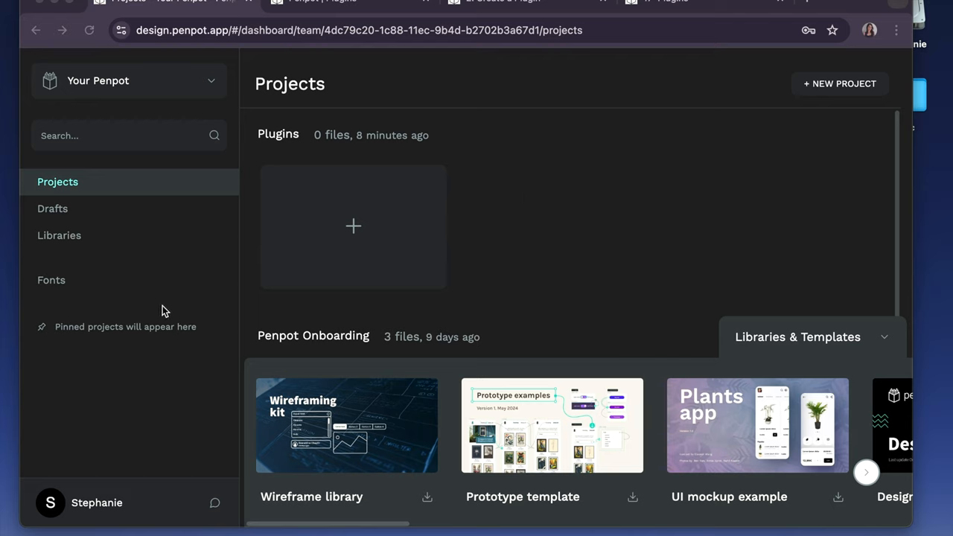
mouse_move(825, 85)
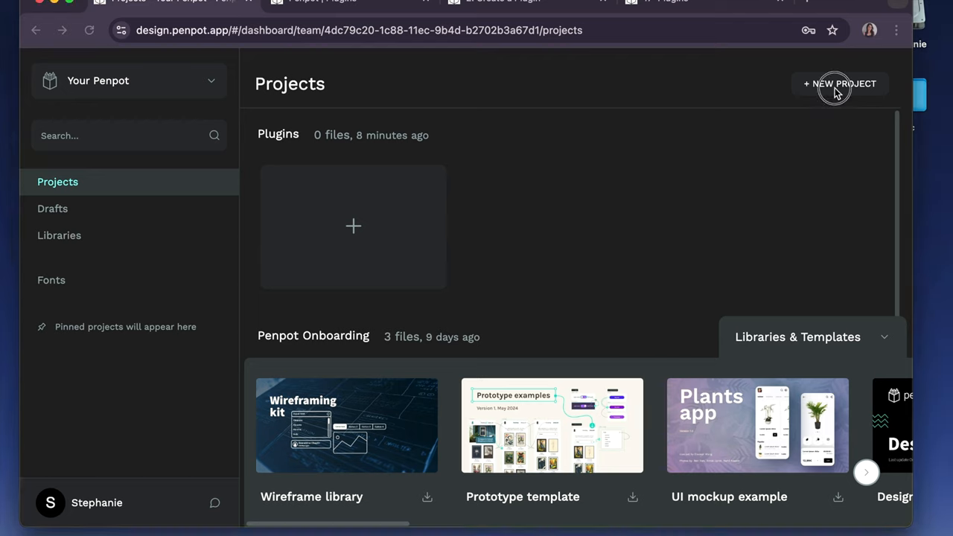
- Add a new dashboard project and name it Plugins
left_click(840, 83)
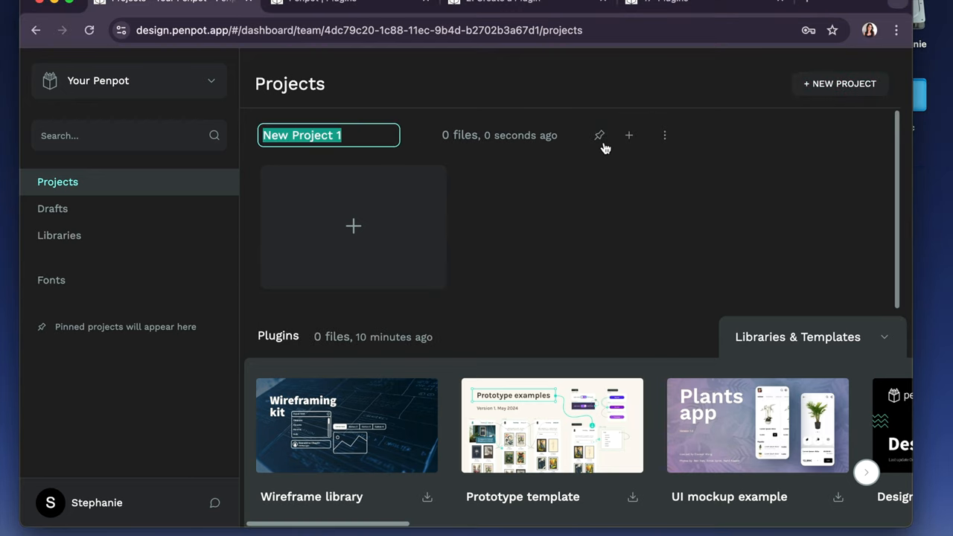
type("Plugins")
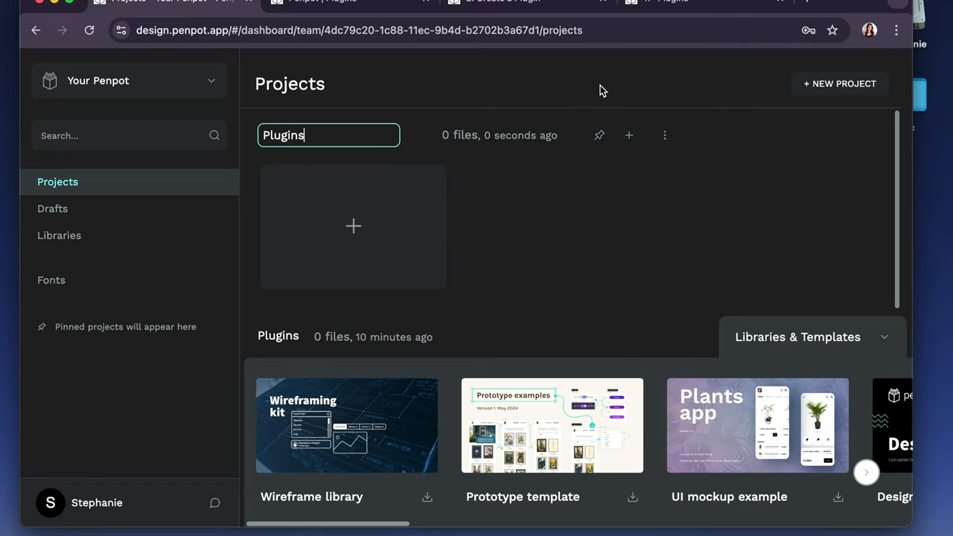
left_click(353, 227)
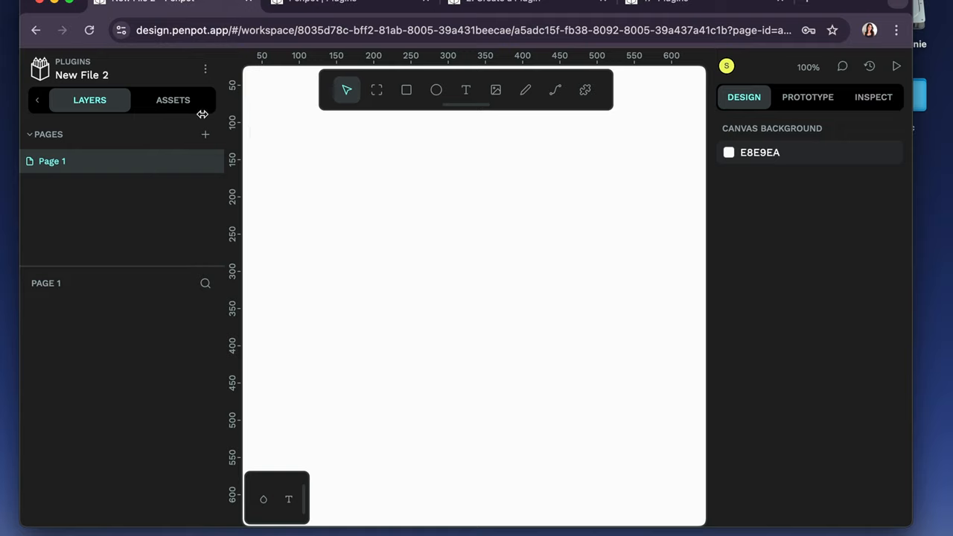
mouse_move(823, 134)
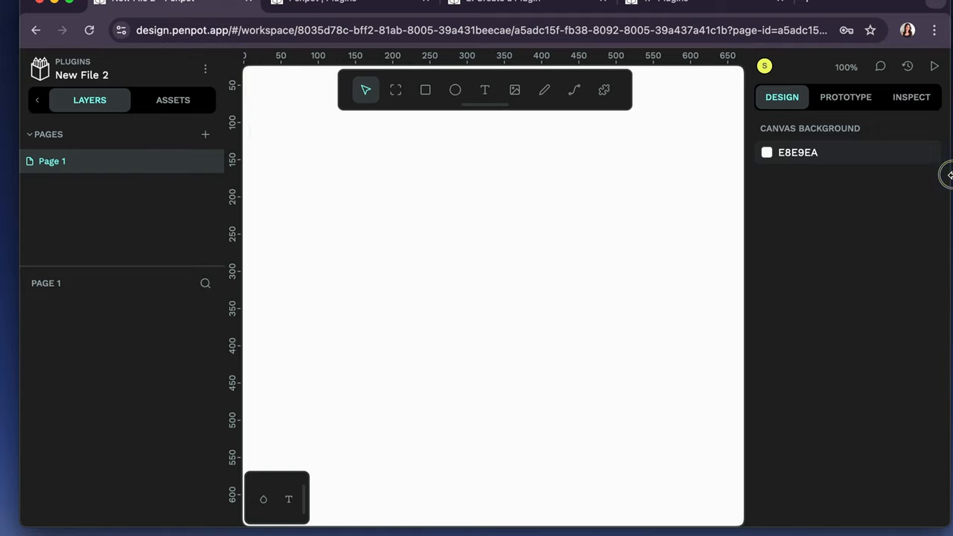
mouse_move(593, 176)
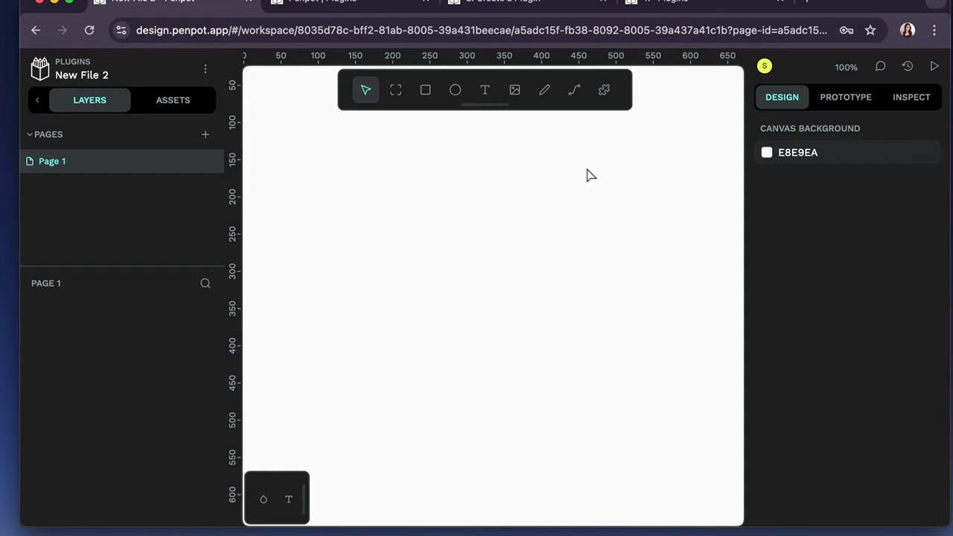
mouse_move(605, 101)
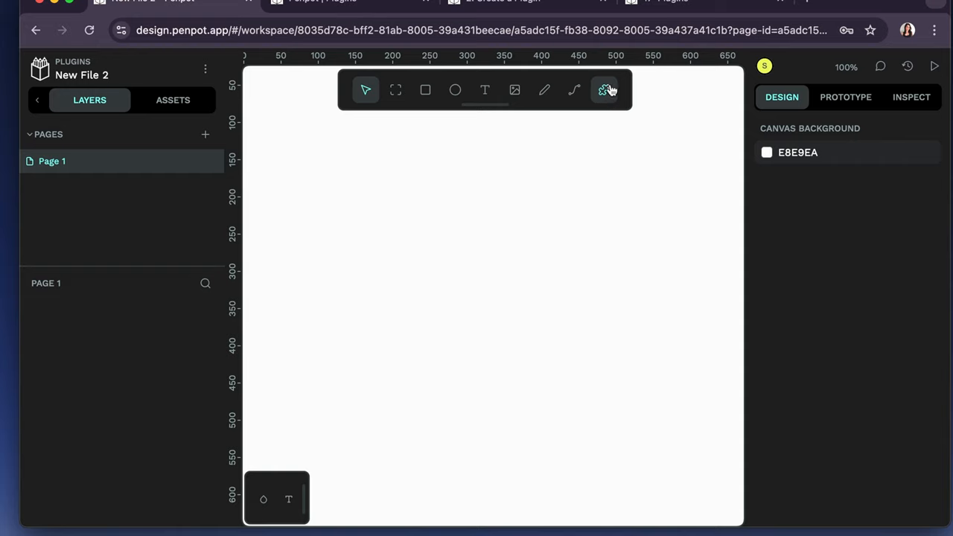
mouse_move(616, 101)
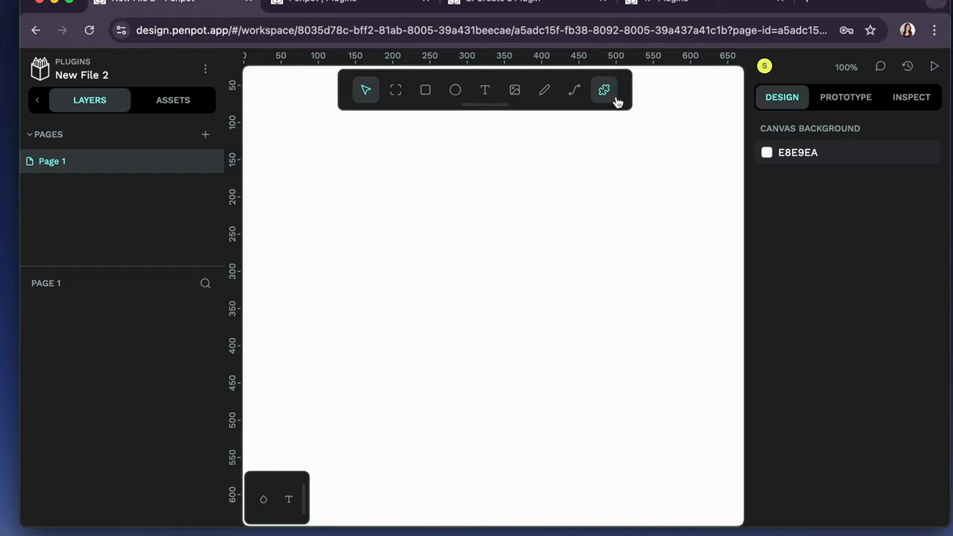
mouse_move(205, 68)
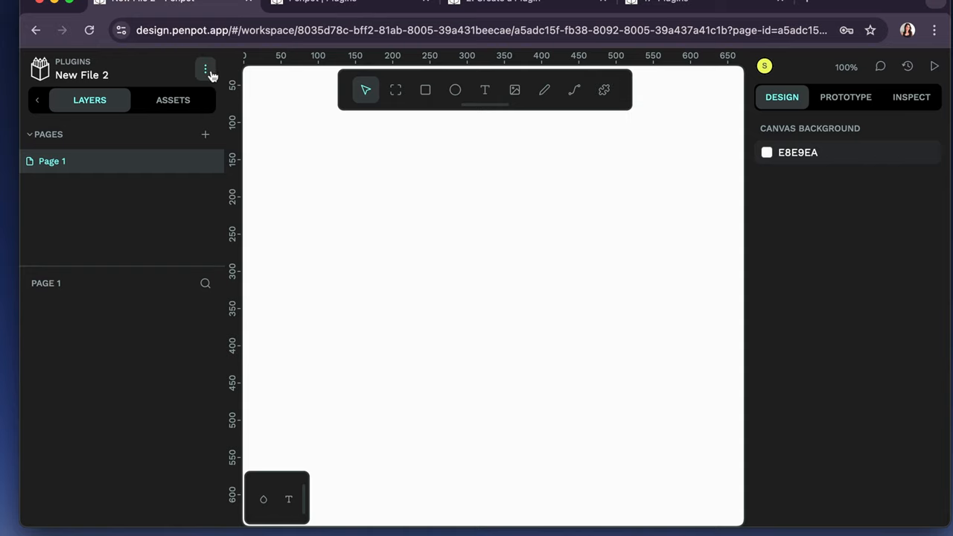
- Reach the Plugins manager through the file's main menu
left_click(206, 68)
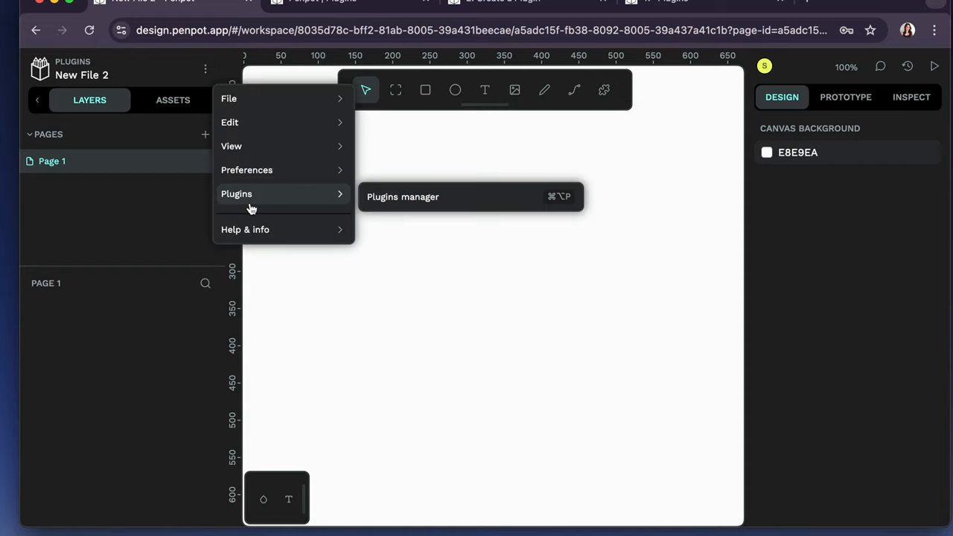
mouse_move(435, 220)
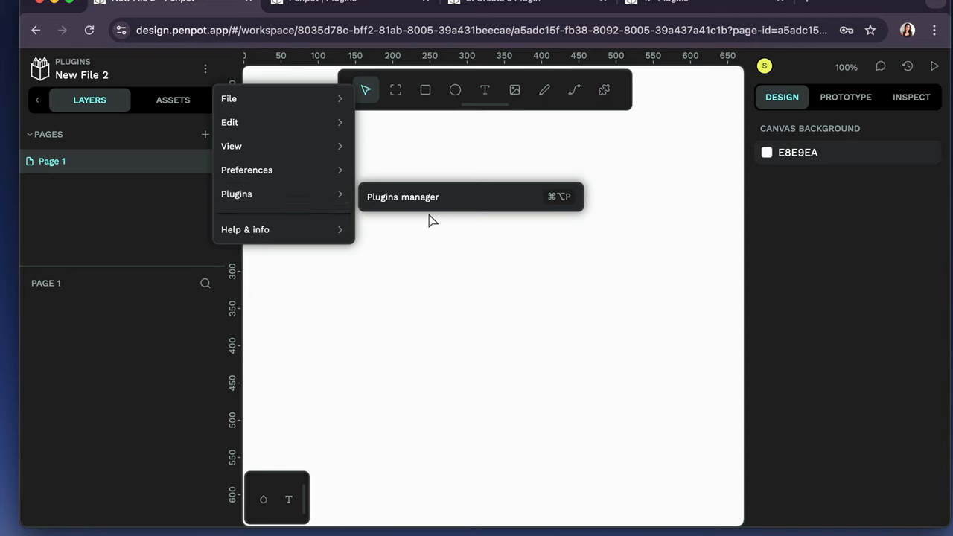
left_click(402, 197)
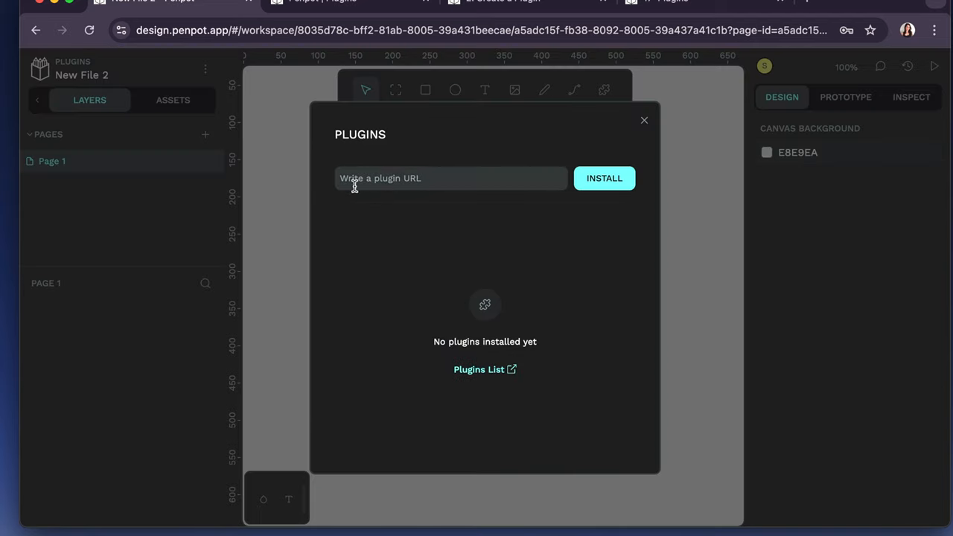
- Focus the empty plugin URL field in the Plugins manager
left_click(450, 179)
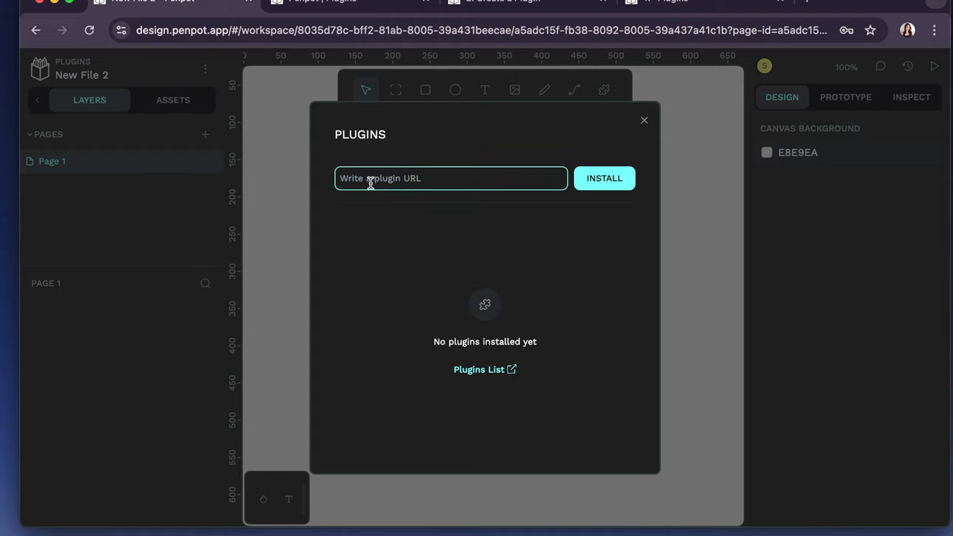
mouse_move(483, 179)
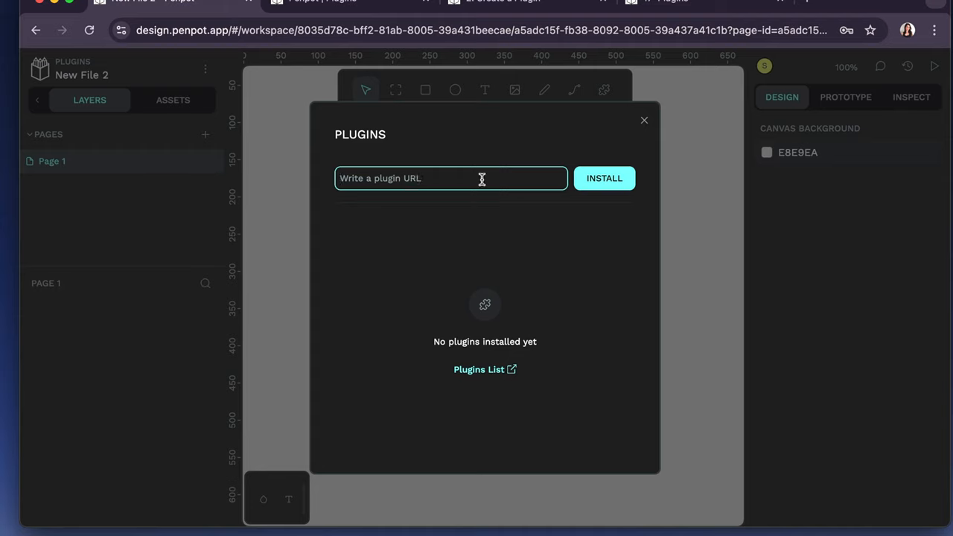
mouse_move(376, 210)
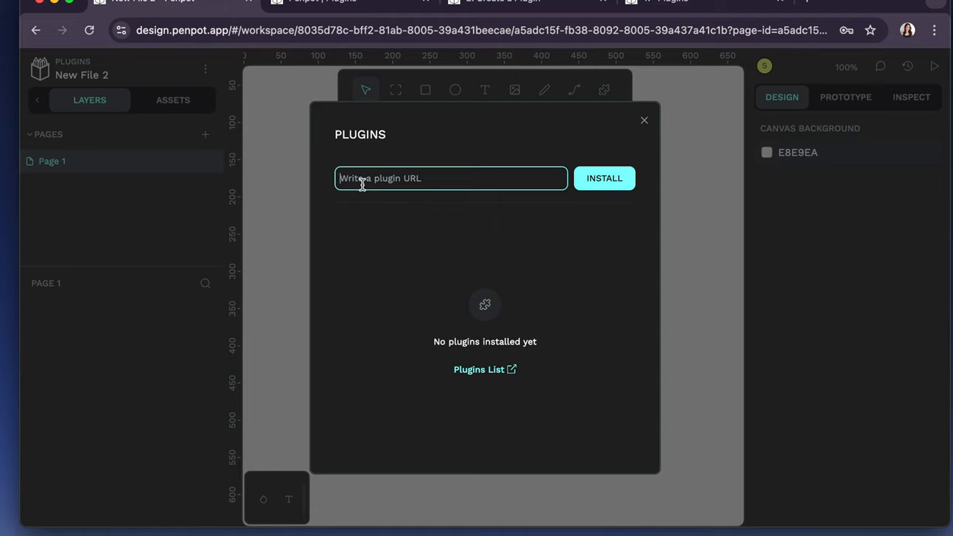
mouse_move(605, 179)
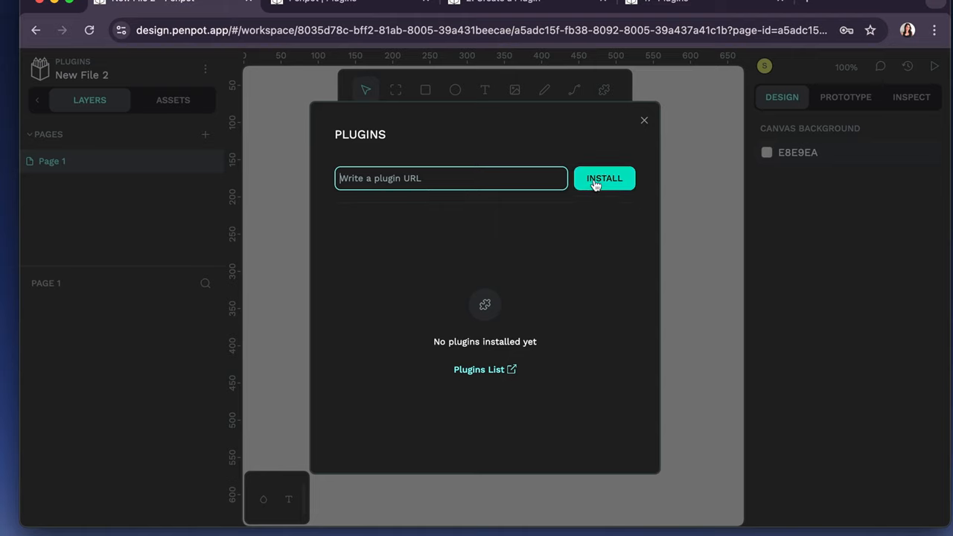
mouse_move(459, 337)
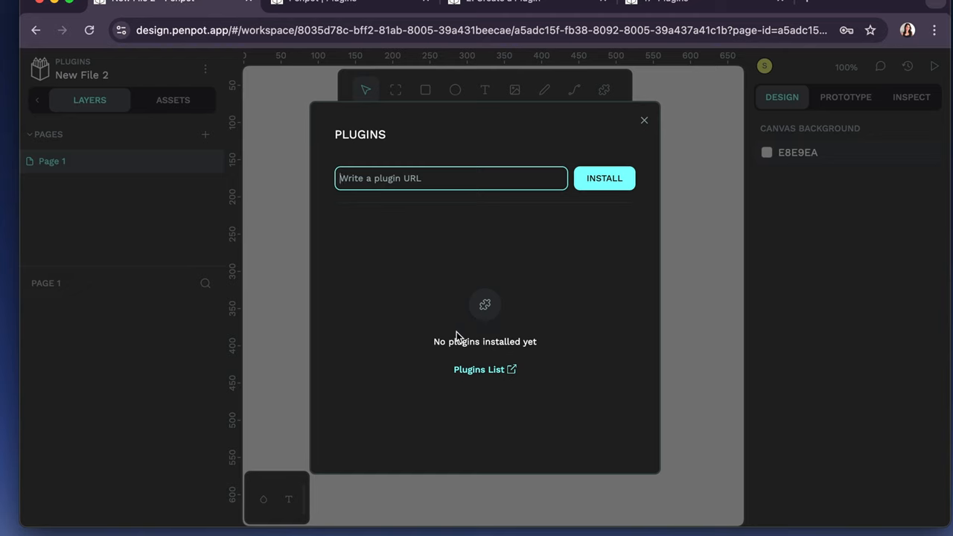
mouse_move(490, 381)
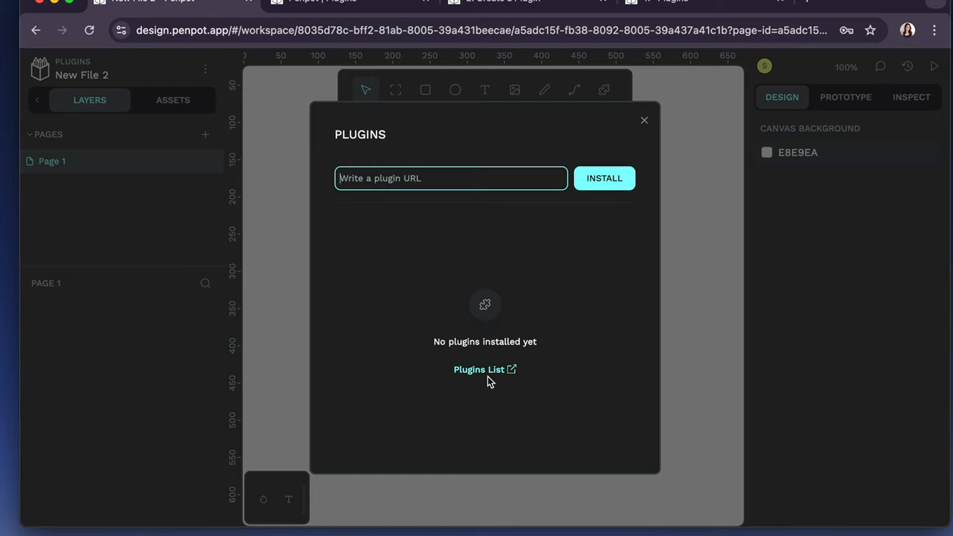
mouse_move(486, 370)
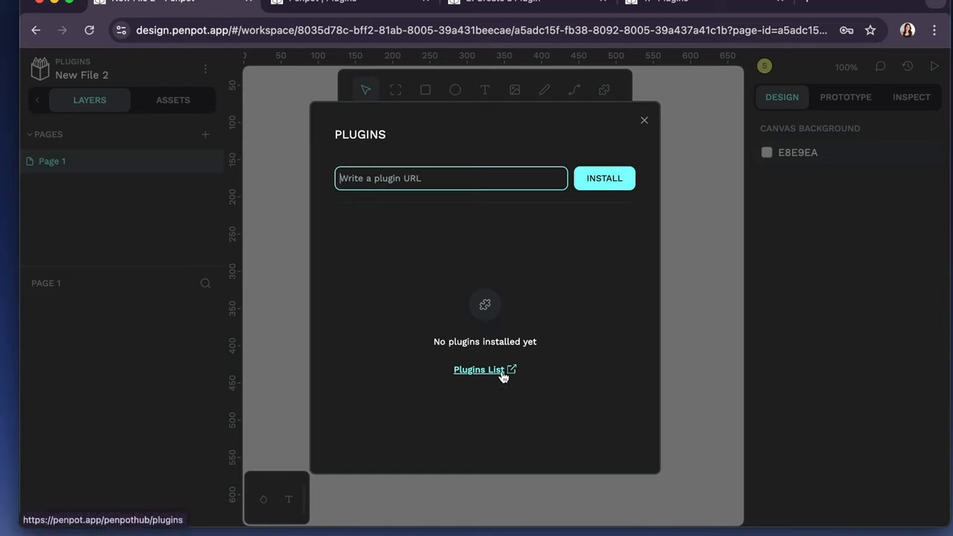
- Visit the public plugins hub and look over QRCode, Illustrations, PDF Viewer and Lorem ipsum
left_click(479, 370)
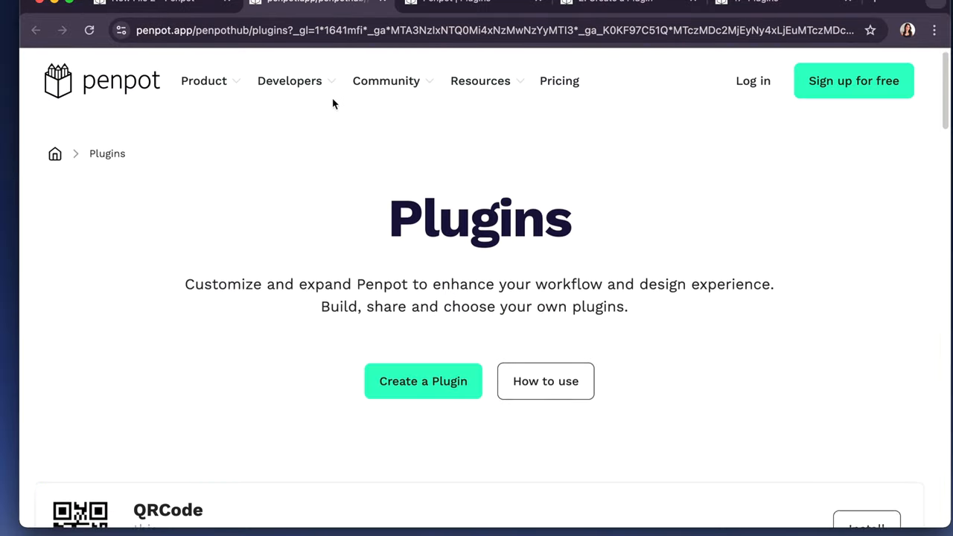
scroll("down", 3)
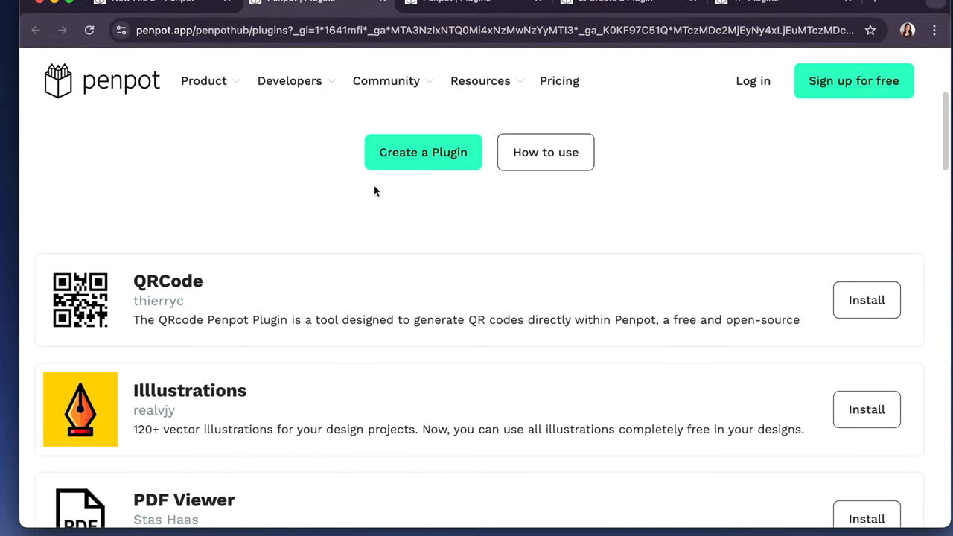
scroll("down", 3)
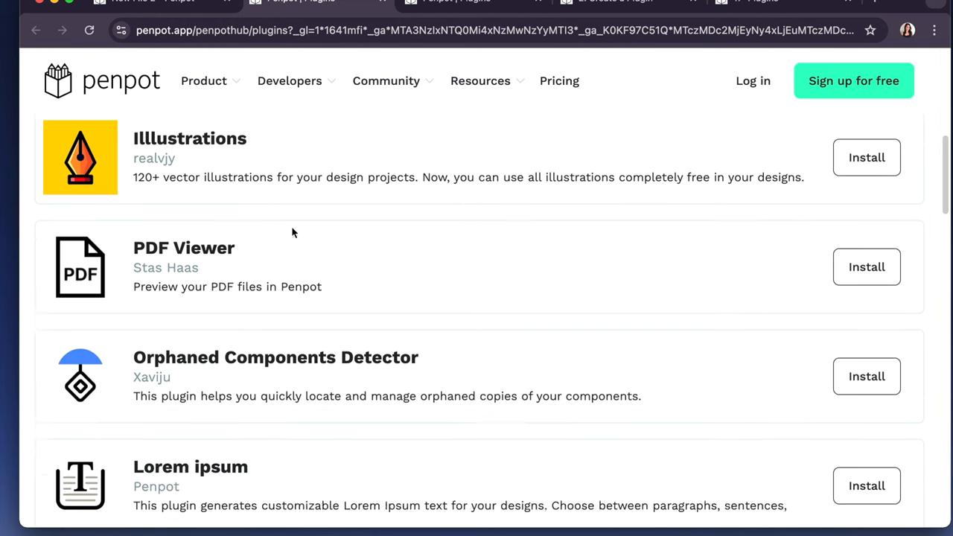
scroll("down", 3)
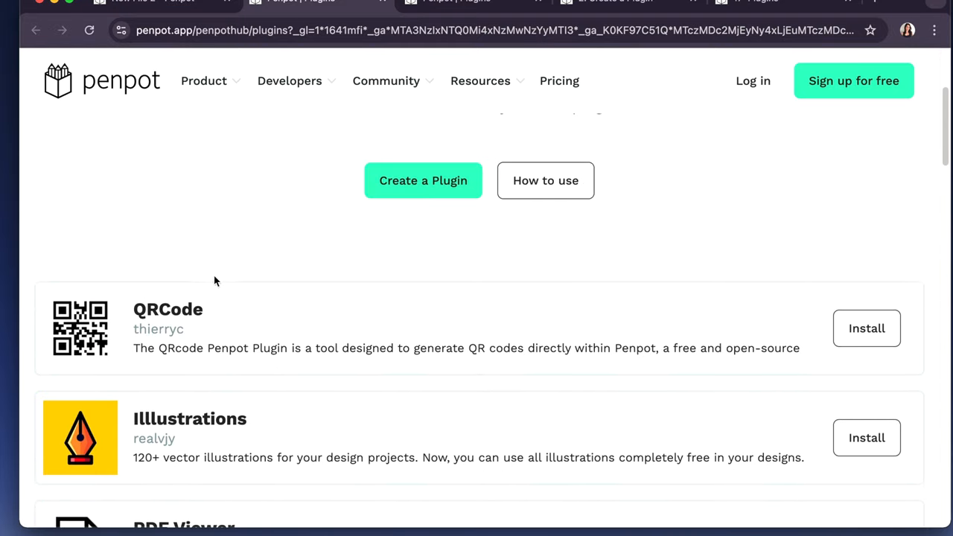
mouse_move(183, 324)
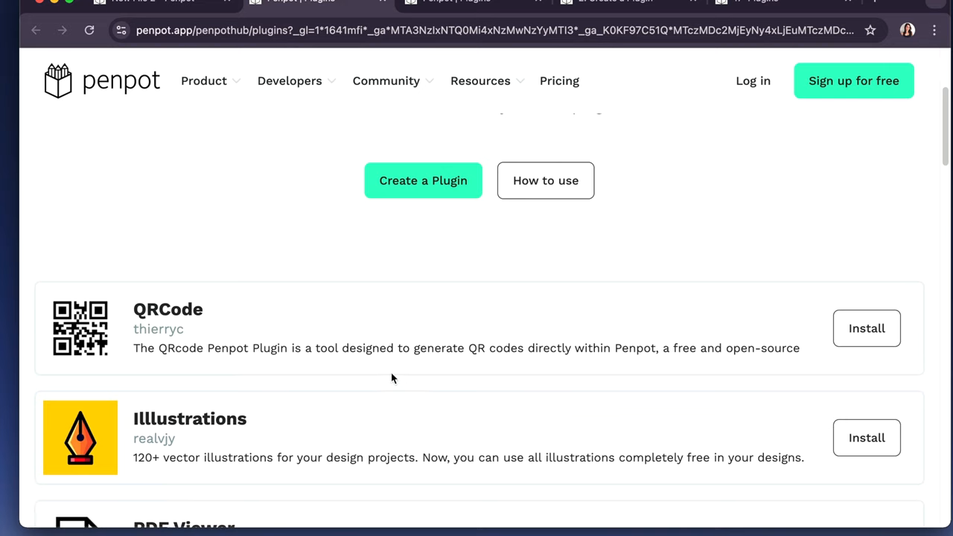
mouse_move(536, 375)
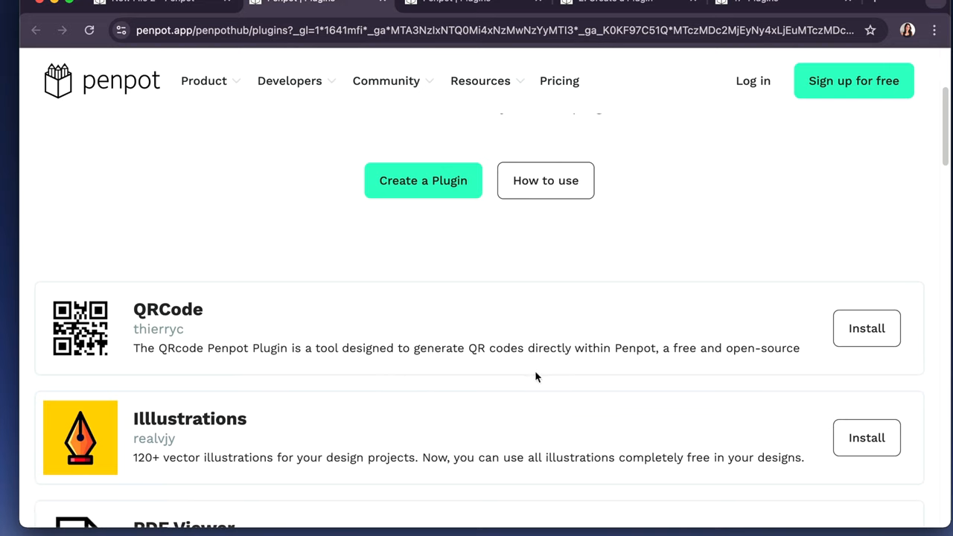
mouse_move(813, 355)
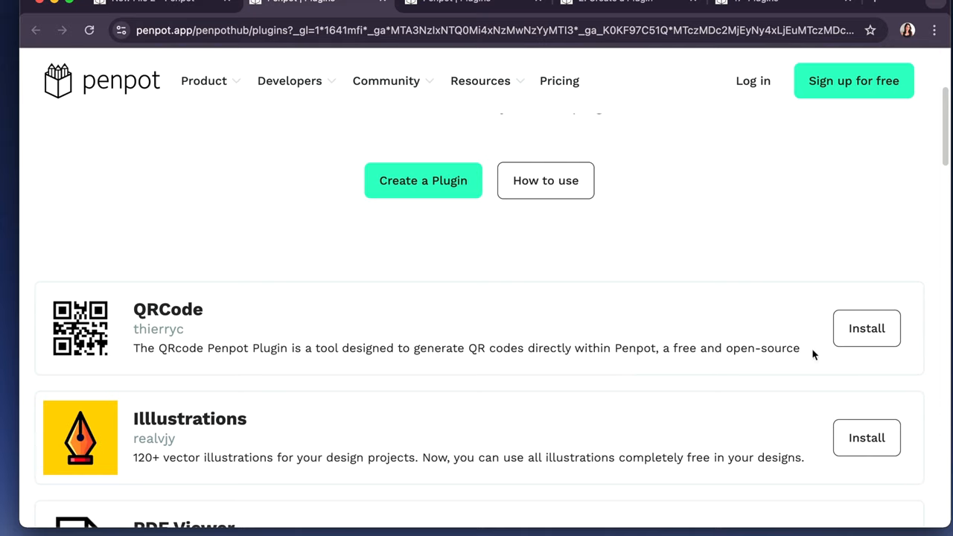
- Install QRCode and allow it to read and modify file content
left_click(867, 329)
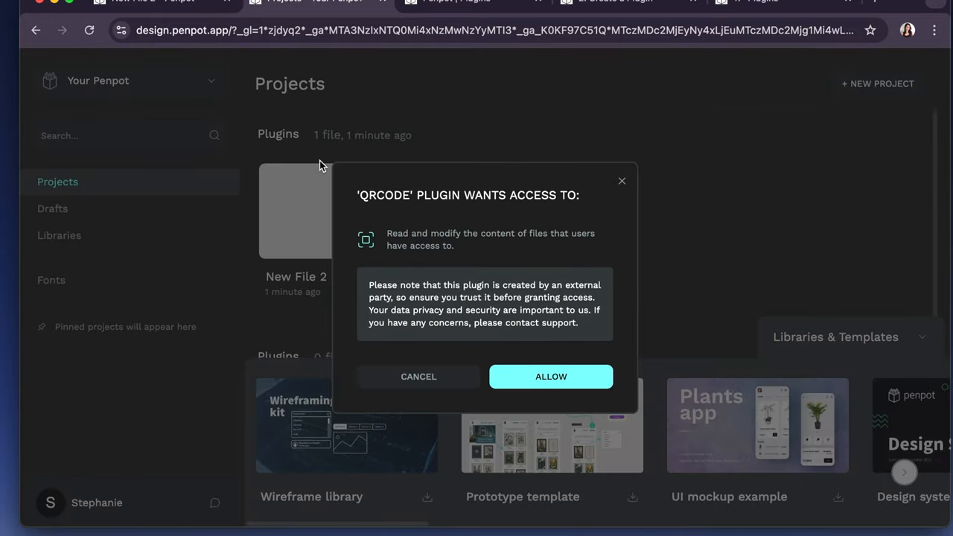
mouse_move(455, 260)
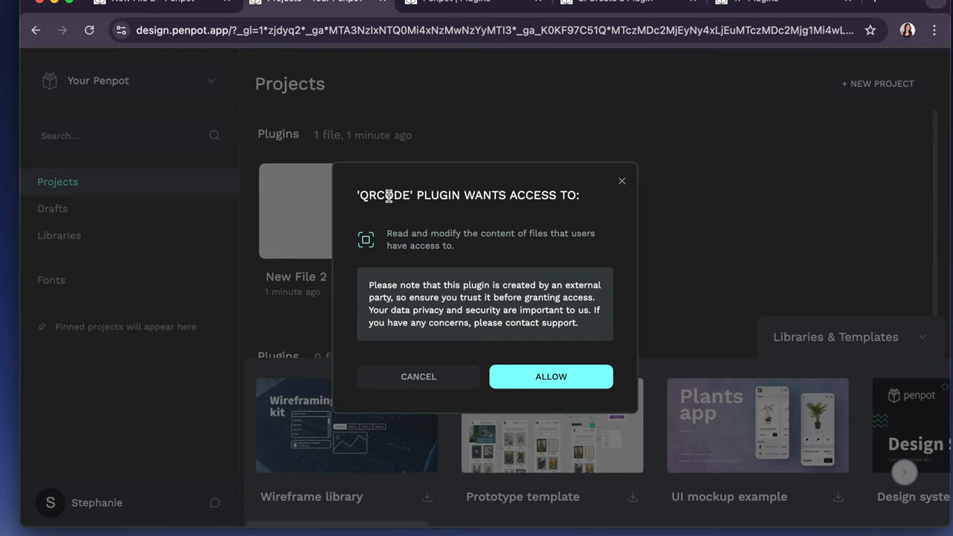
mouse_move(429, 156)
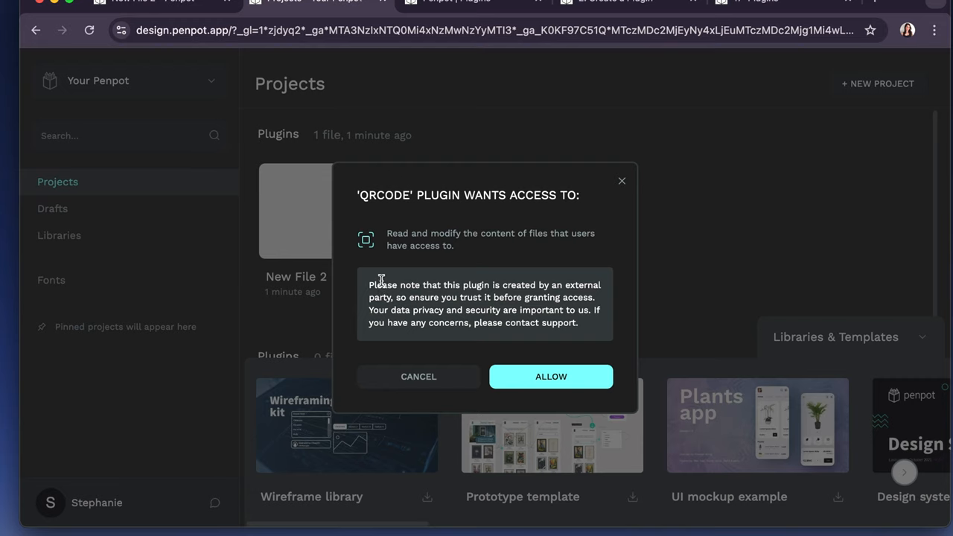
mouse_move(432, 307)
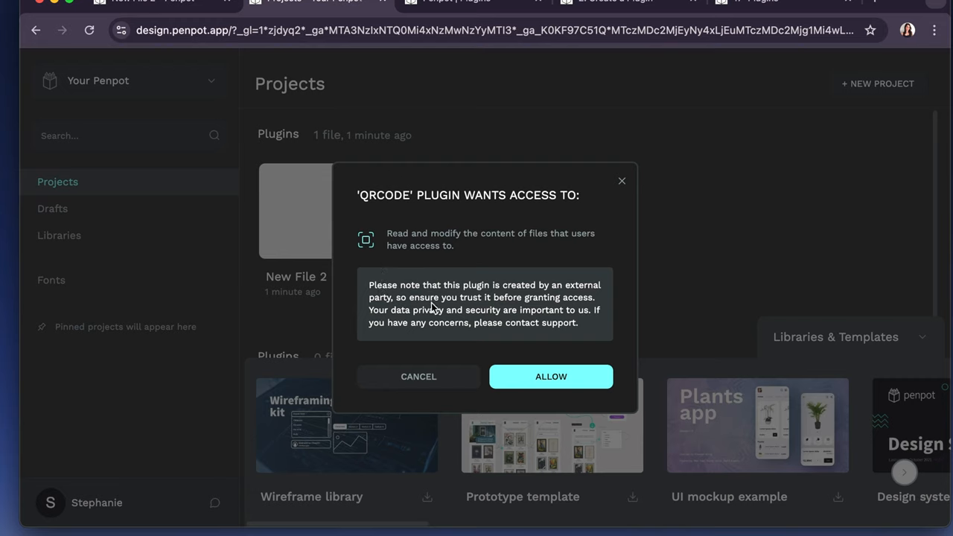
mouse_move(410, 325)
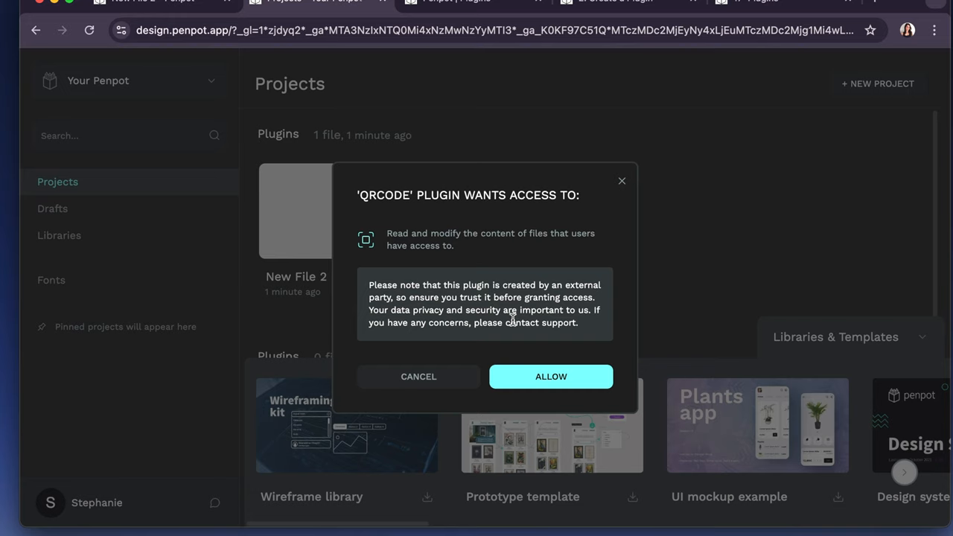
mouse_move(569, 340)
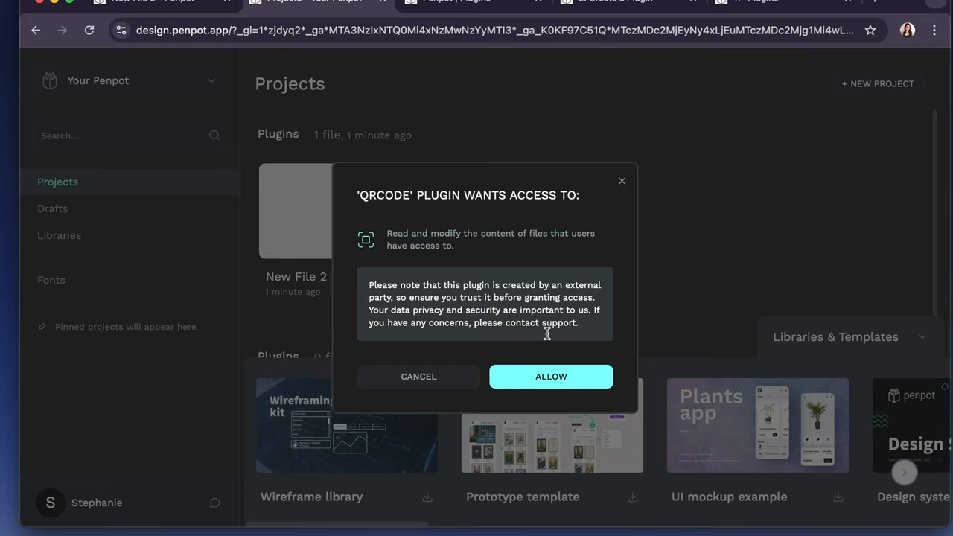
left_click(551, 376)
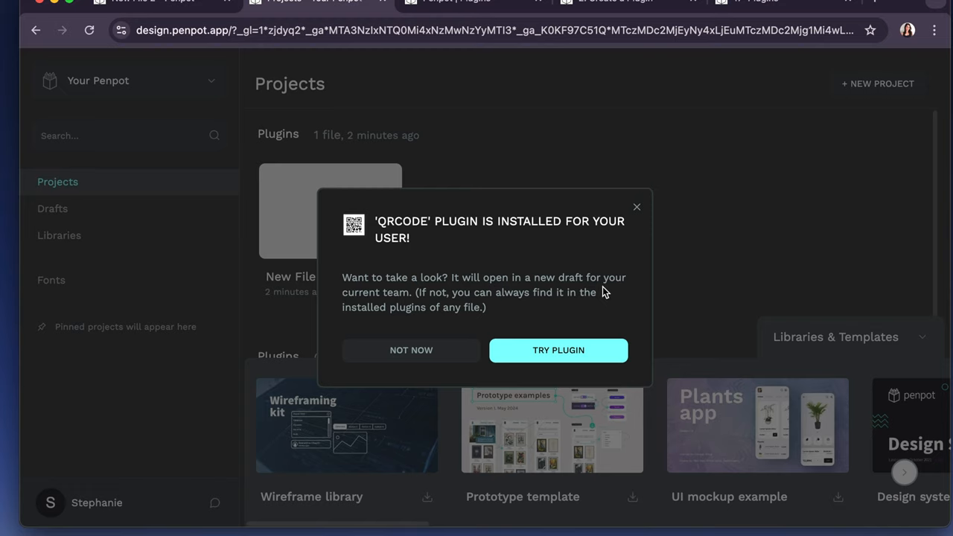
mouse_move(420, 318)
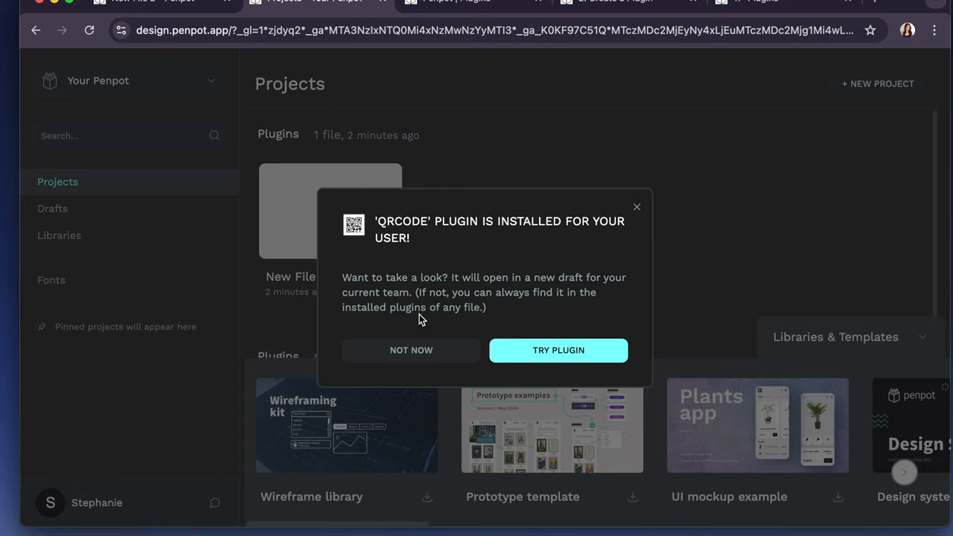
- Try QRCode in a new draft and generate a first QR code from the default link
left_click(559, 350)
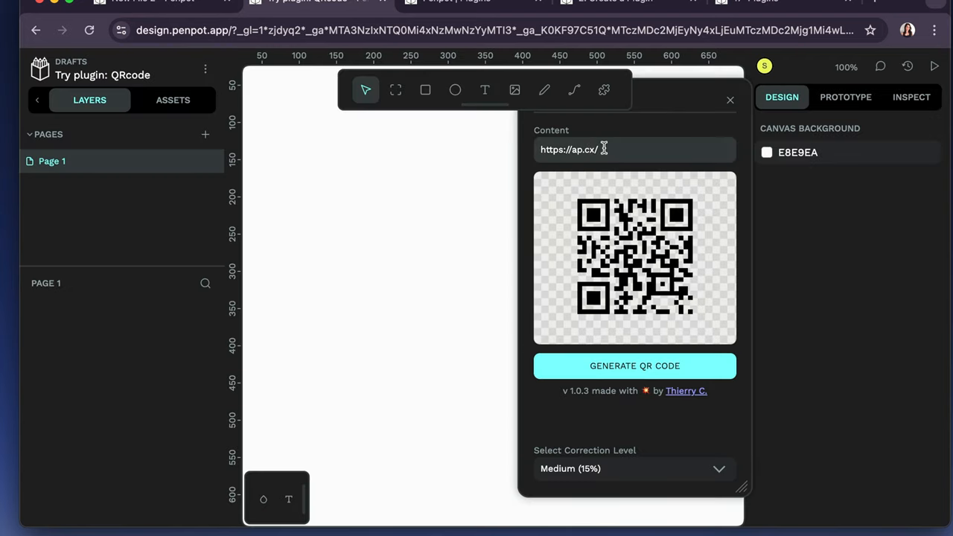
left_click(635, 149)
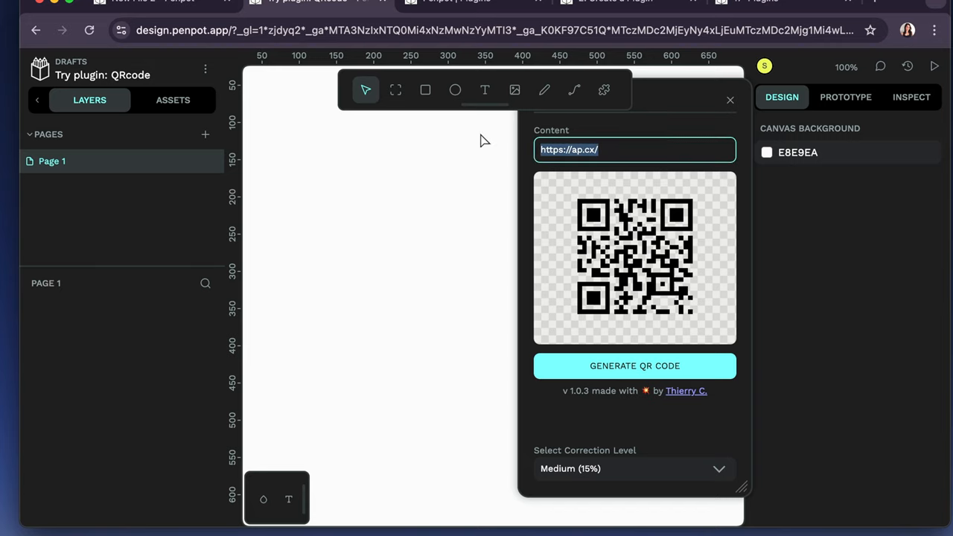
mouse_move(692, 376)
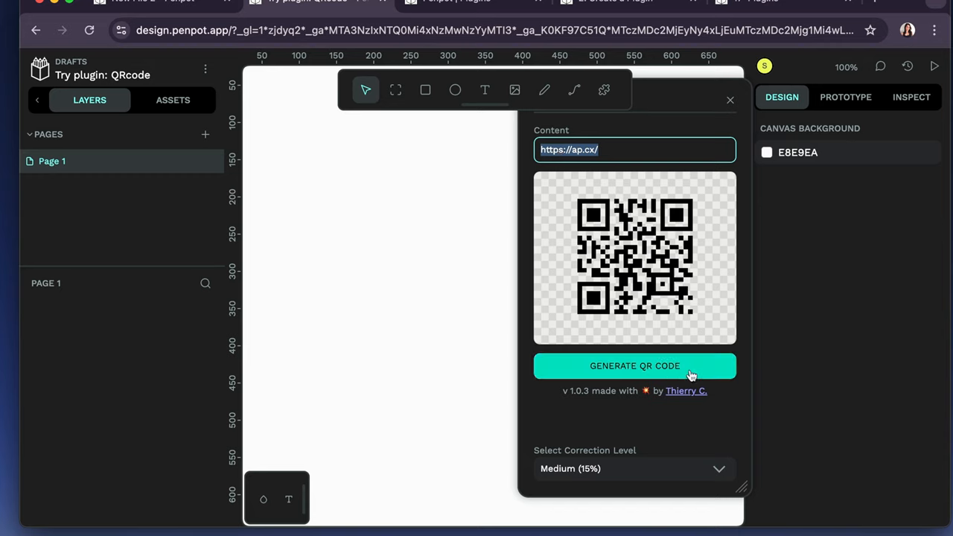
left_click(635, 366)
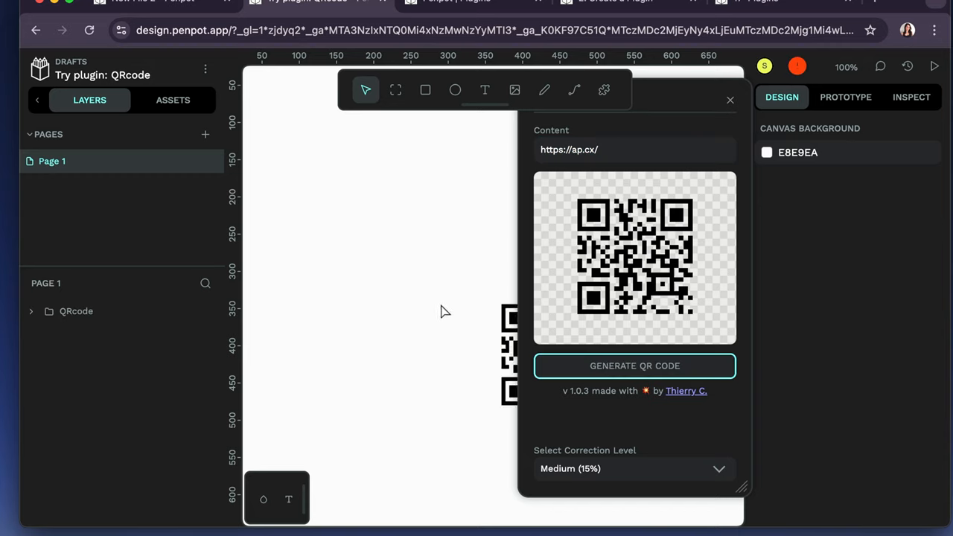
left_click(634, 366)
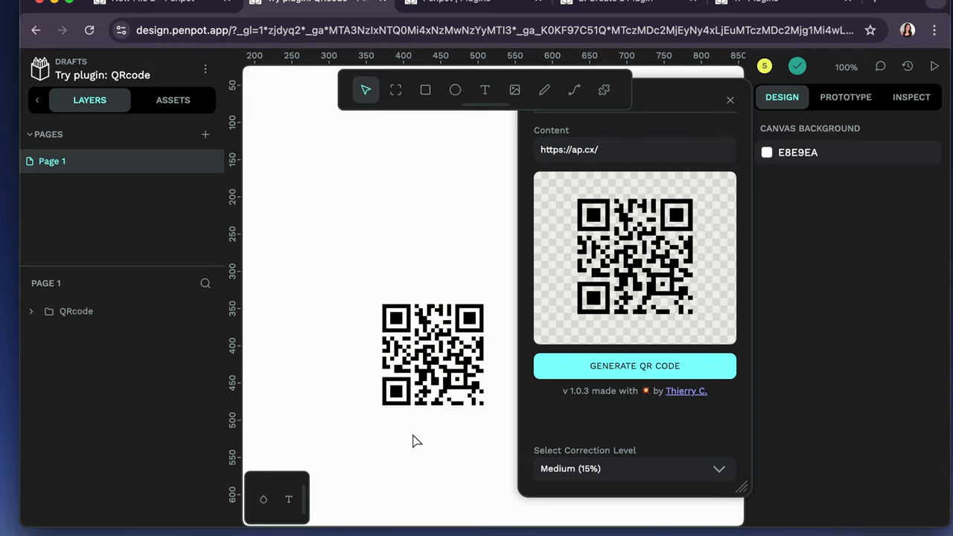
- Replace the content with jantcu.com and generate a second QR code
left_click(635, 149)
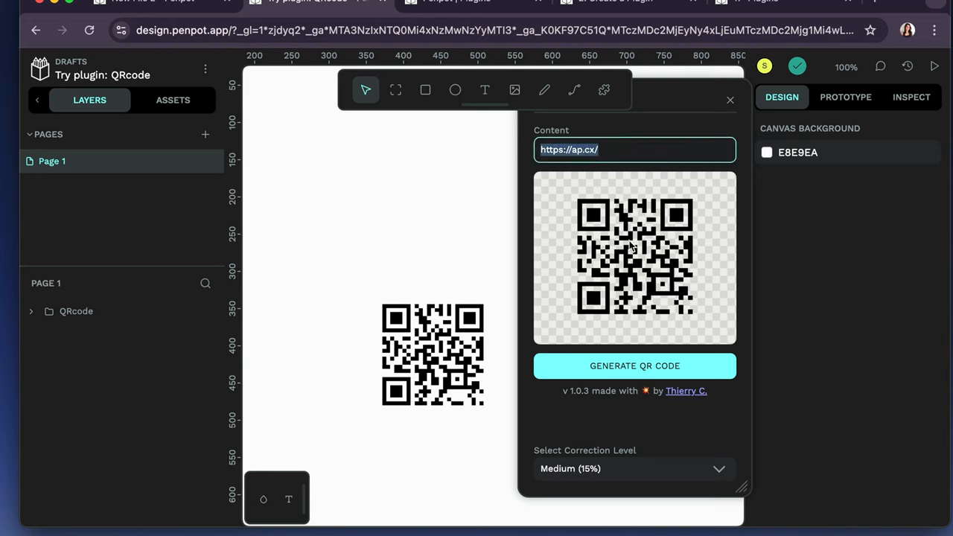
type("jantd")
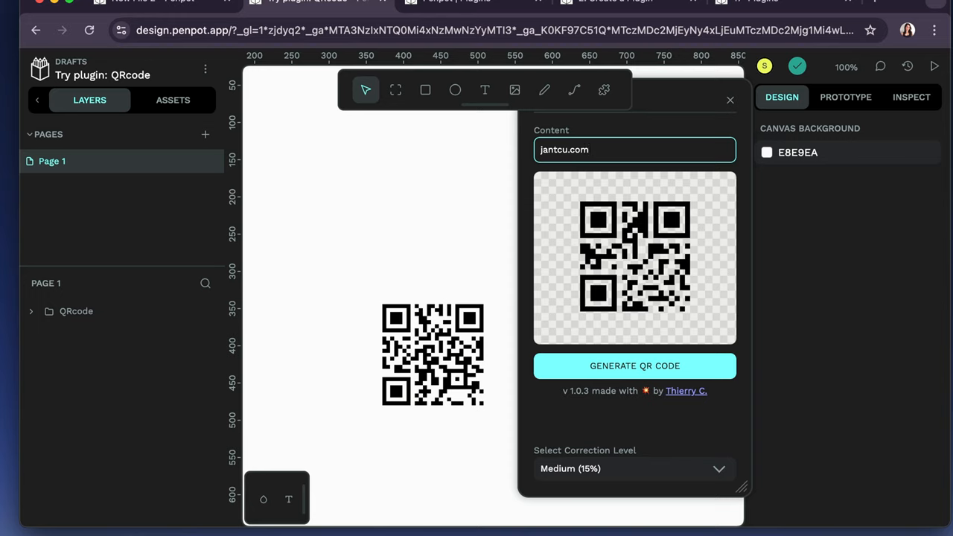
left_click(635, 366)
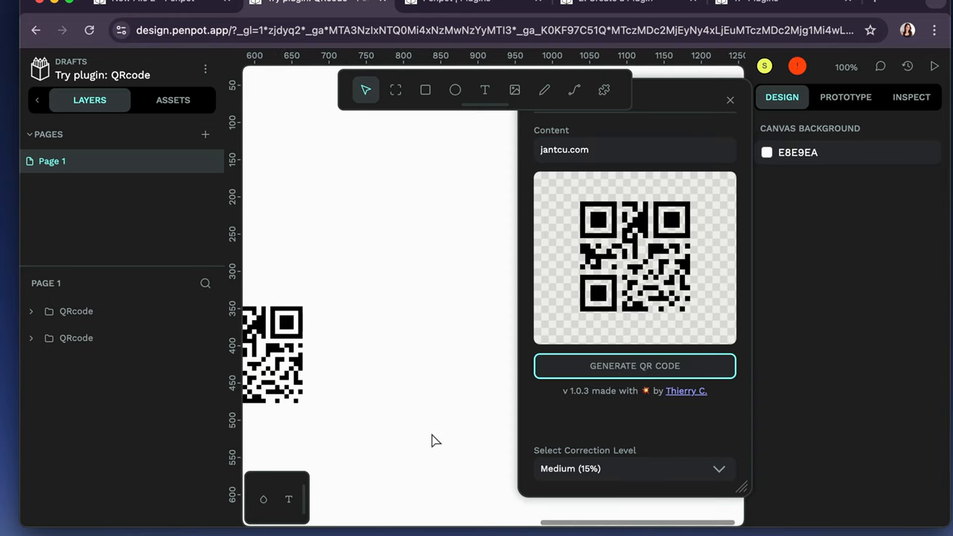
- Deselect the QR code and show the Plugins menu listing QRcode beside the manager
left_click(634, 366)
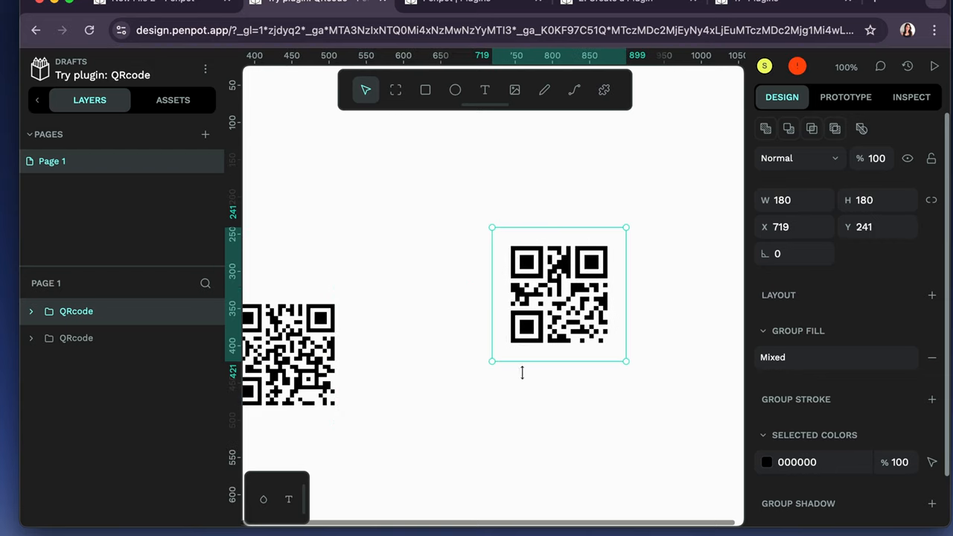
left_click(522, 391)
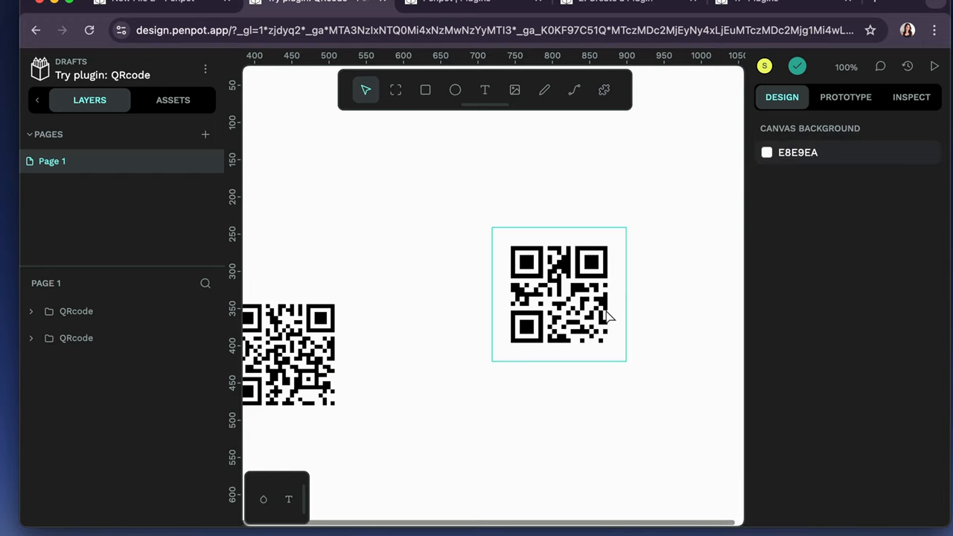
left_click(663, 372)
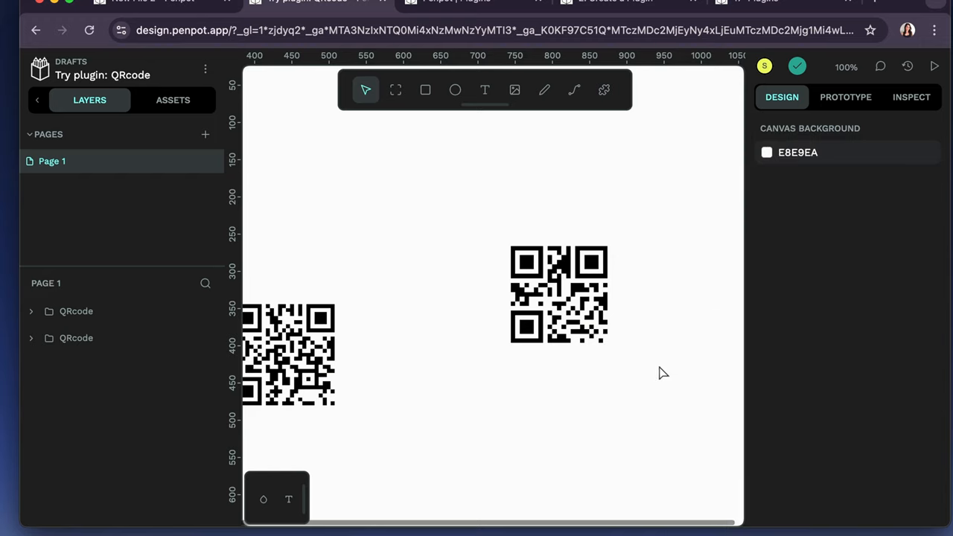
mouse_move(438, 246)
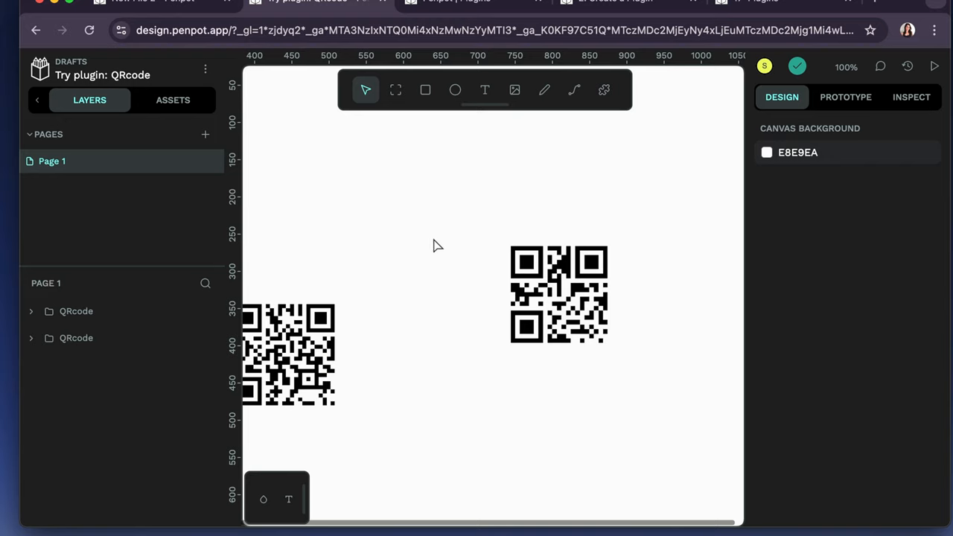
scroll("down", 3)
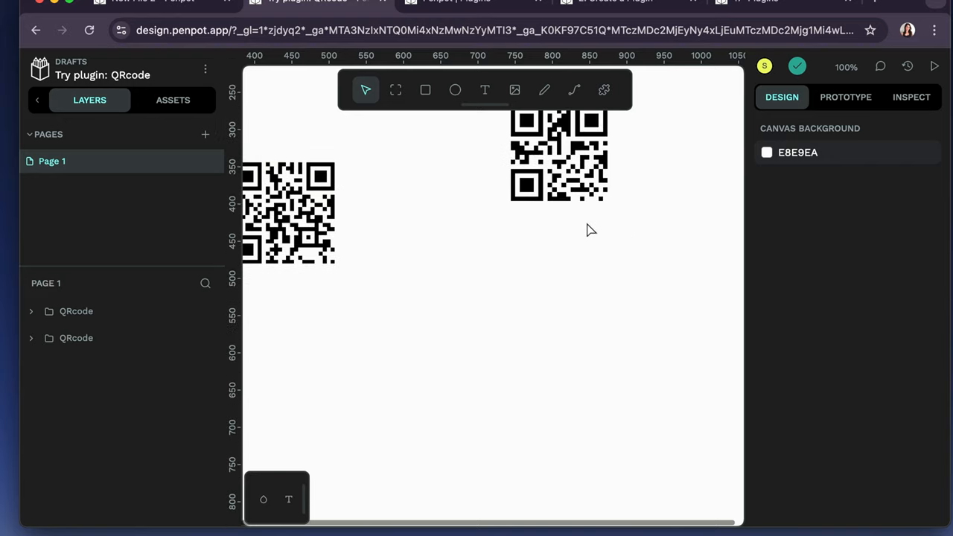
left_click(205, 68)
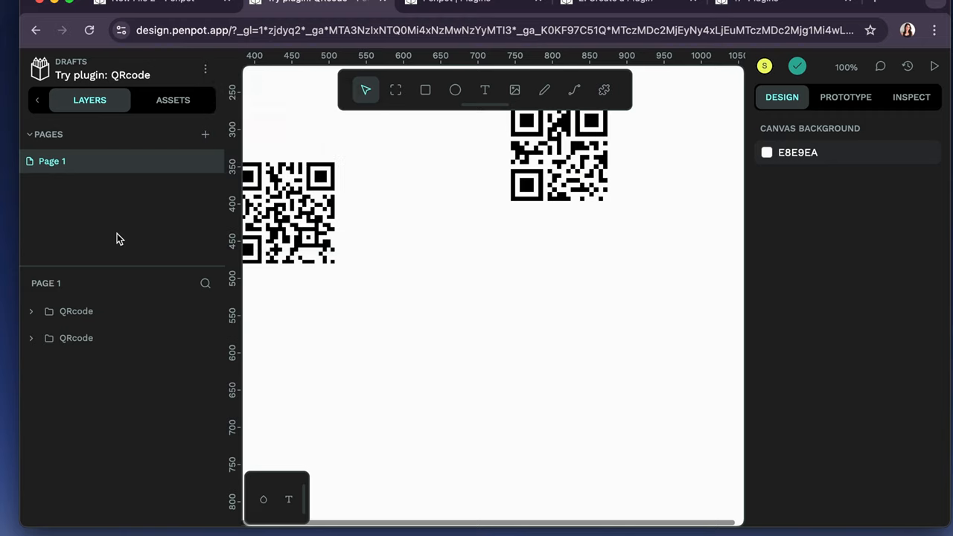
left_click(76, 338)
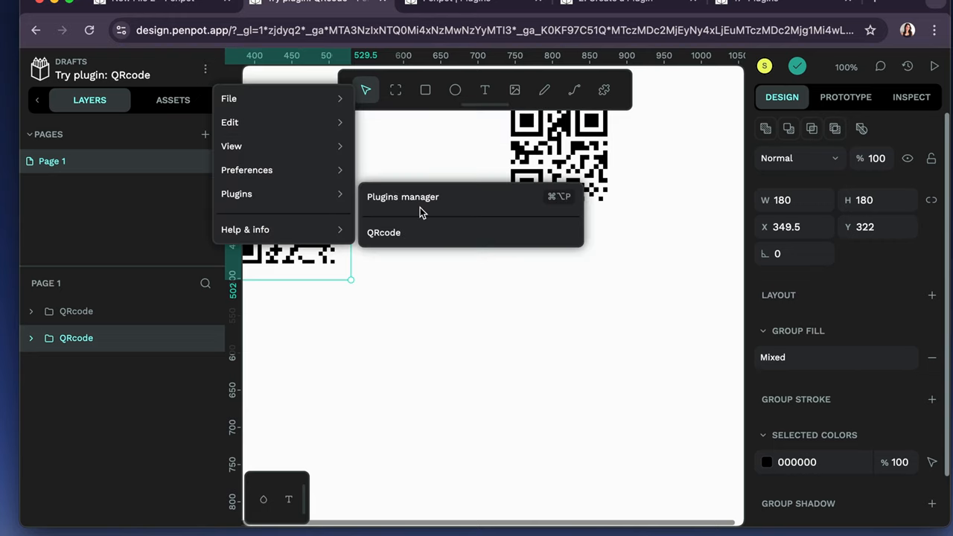
- From the Plugins manager go to more plugins and start installing Lorem ipsum
left_click(402, 197)
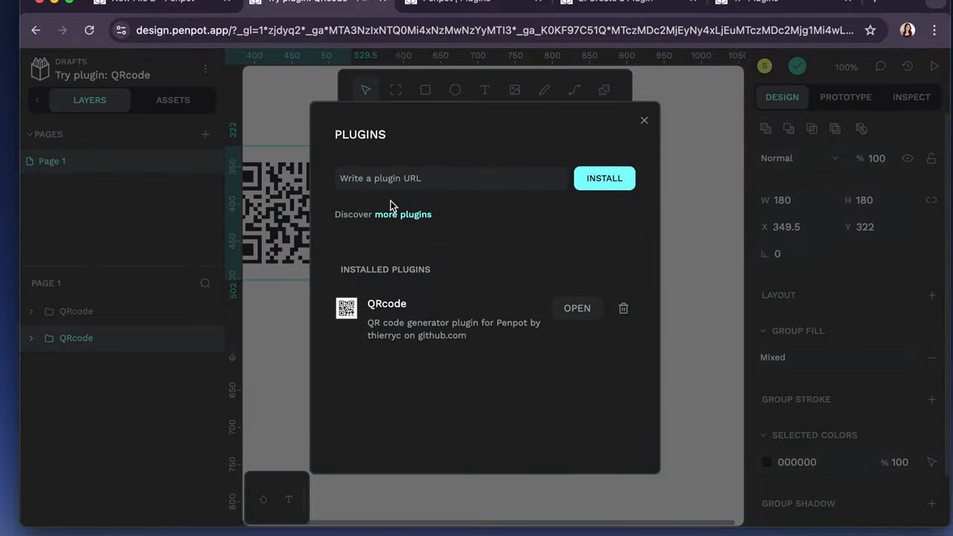
mouse_move(402, 214)
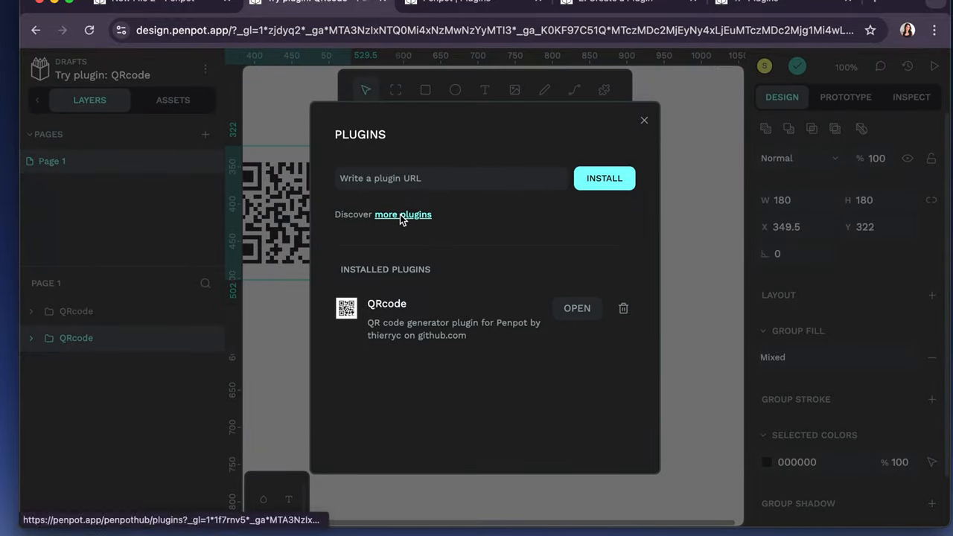
left_click(402, 214)
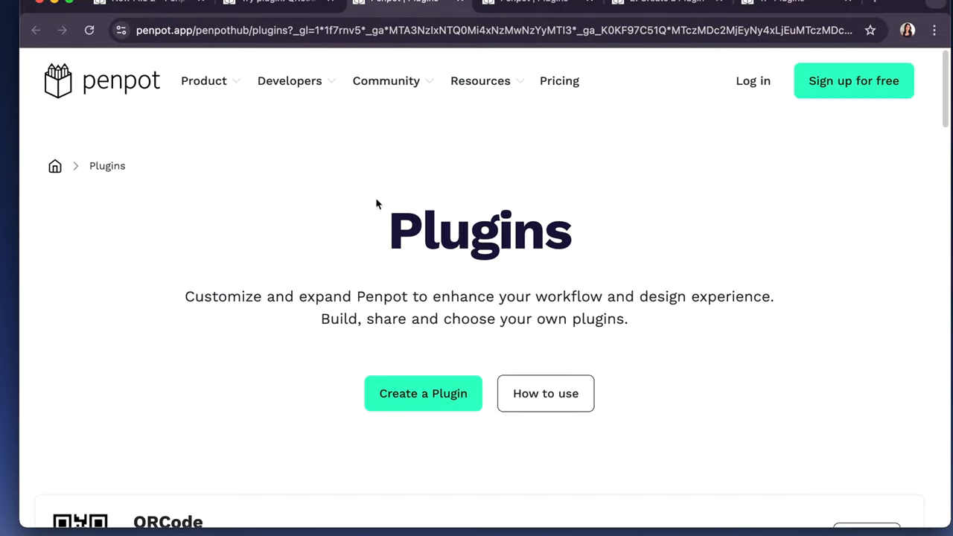
scroll("down", 3)
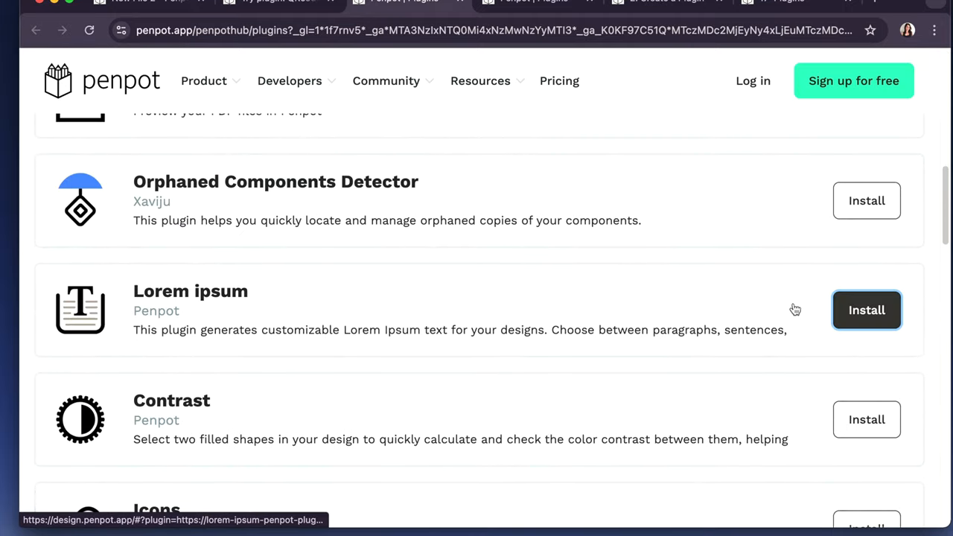
left_click(867, 310)
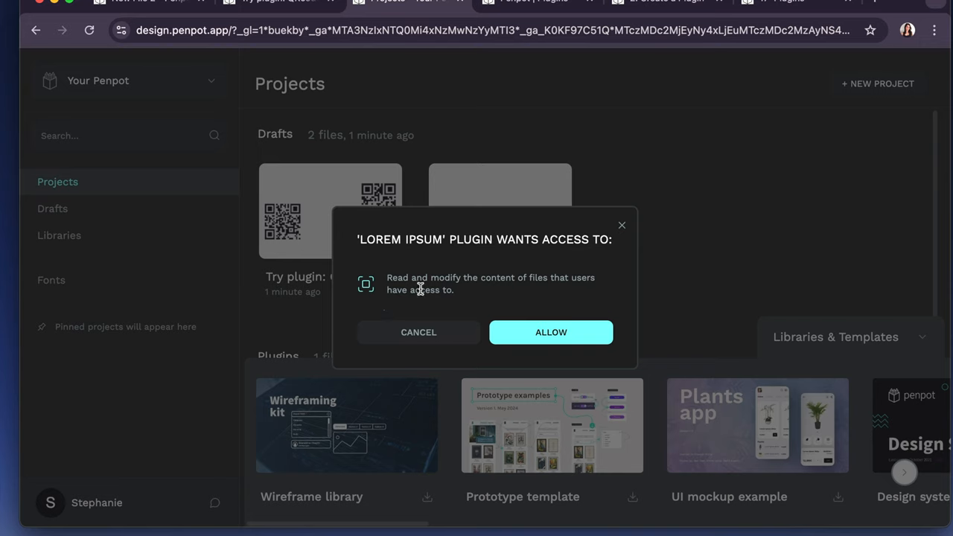
mouse_move(501, 292)
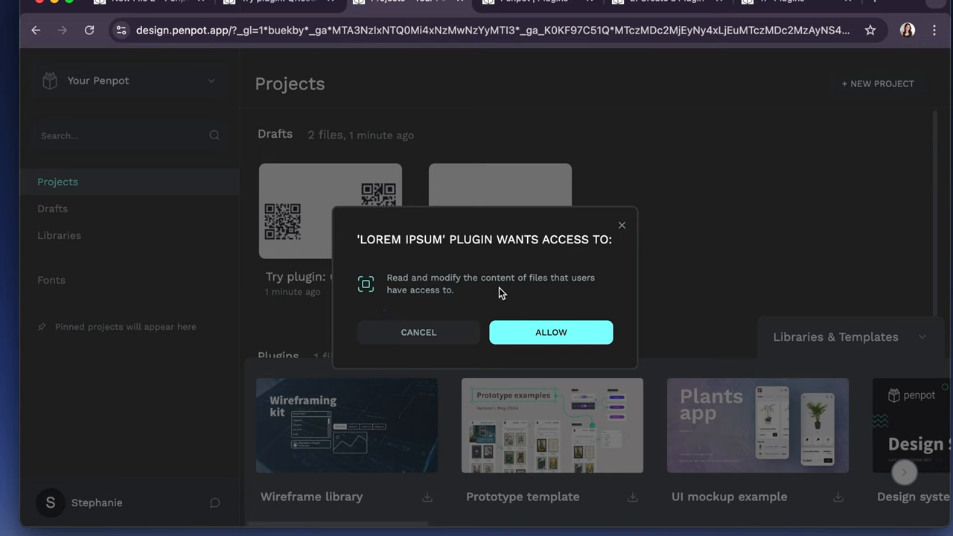
mouse_move(533, 352)
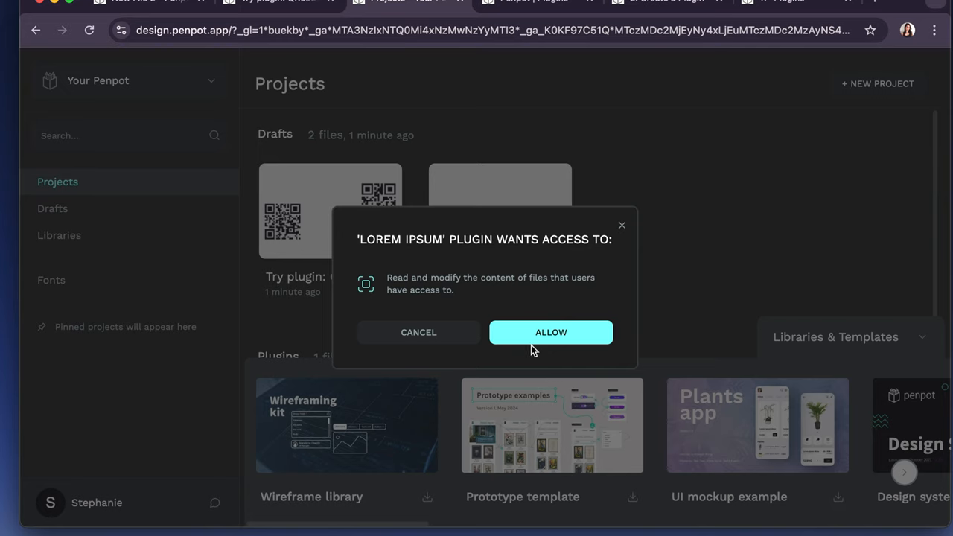
- Allow Lorem ipsum file access and try it in a new draft
left_click(551, 332)
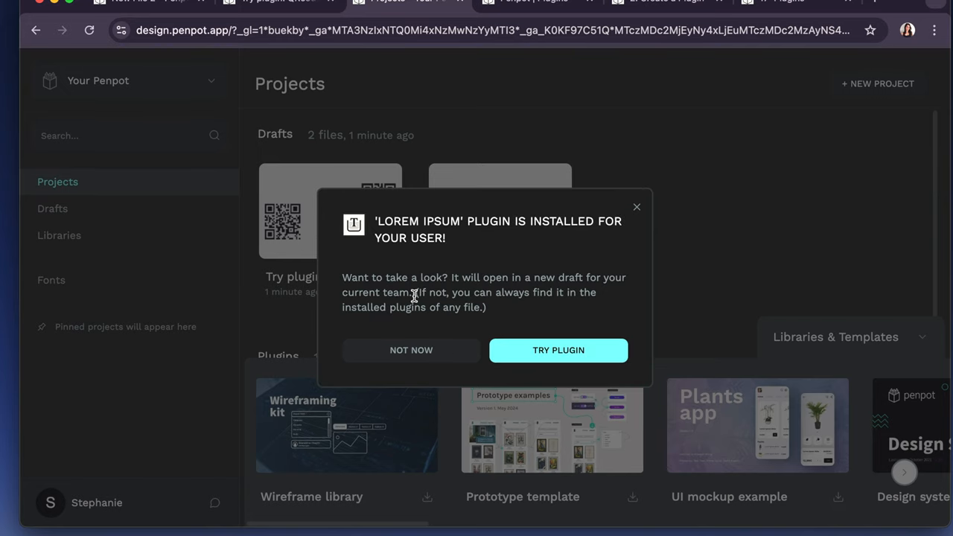
mouse_move(558, 350)
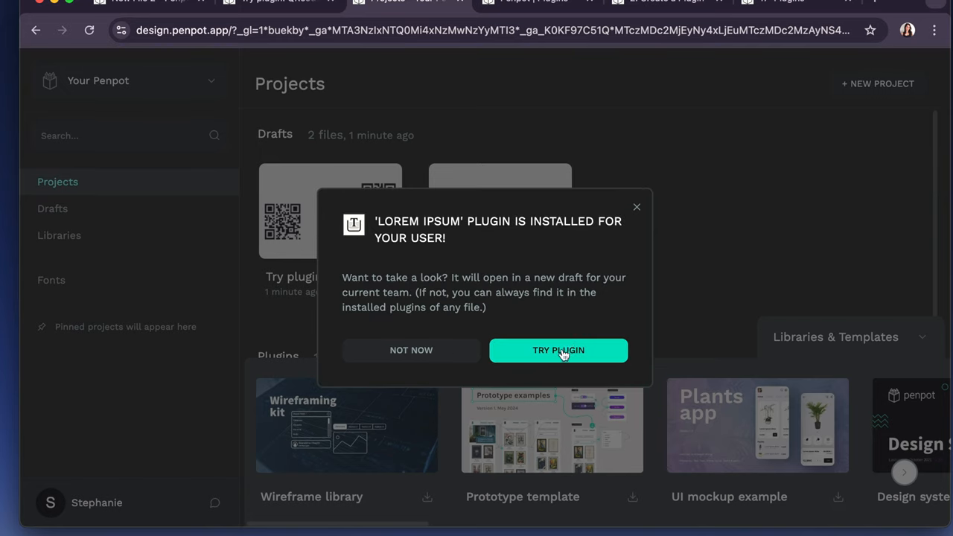
left_click(557, 350)
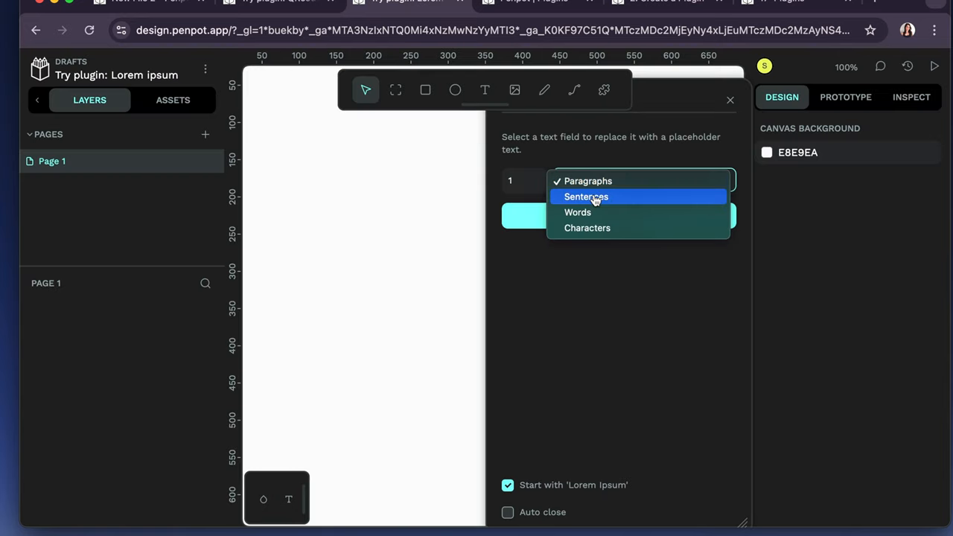
mouse_move(587, 211)
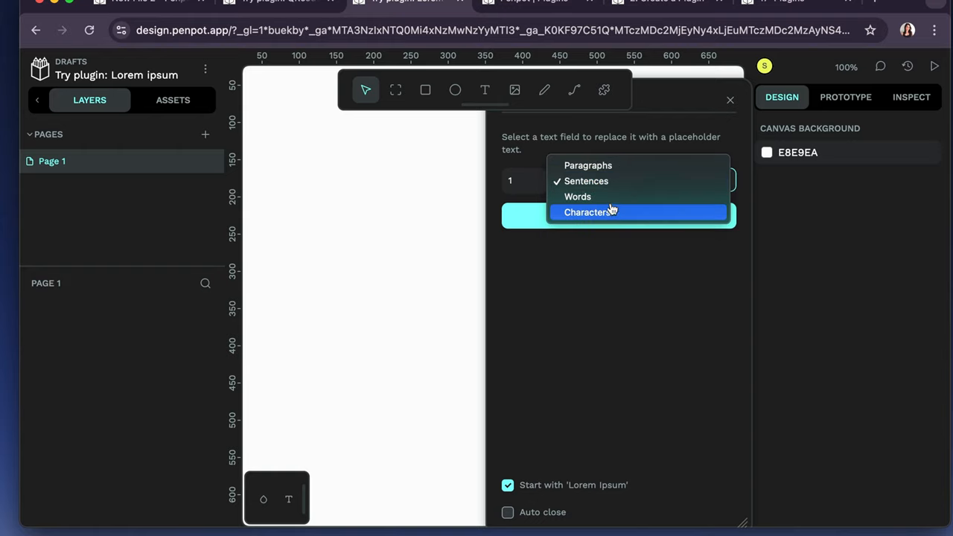
- Generate a one-word "Lorem" text layer with type Words, close the plugin and select the text
left_click(578, 197)
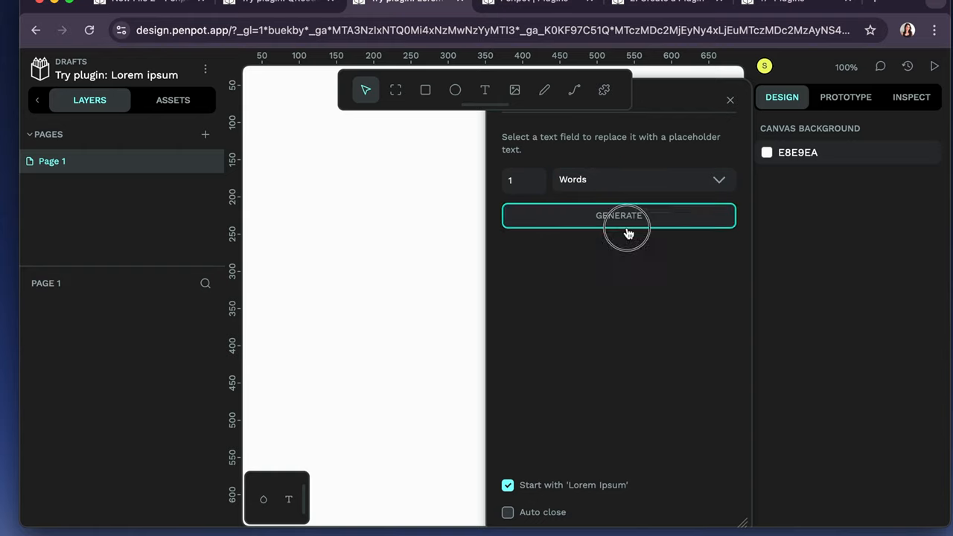
left_click(620, 215)
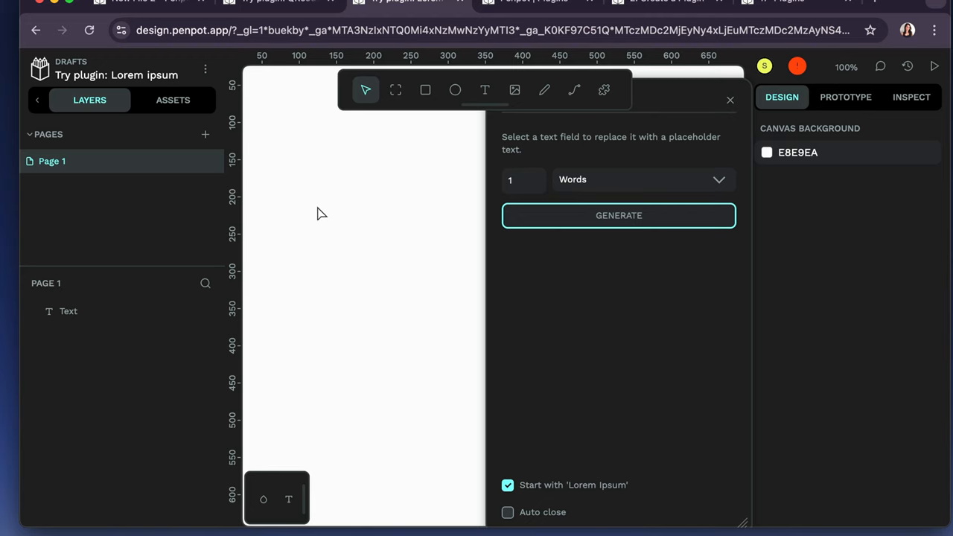
left_click(379, 224)
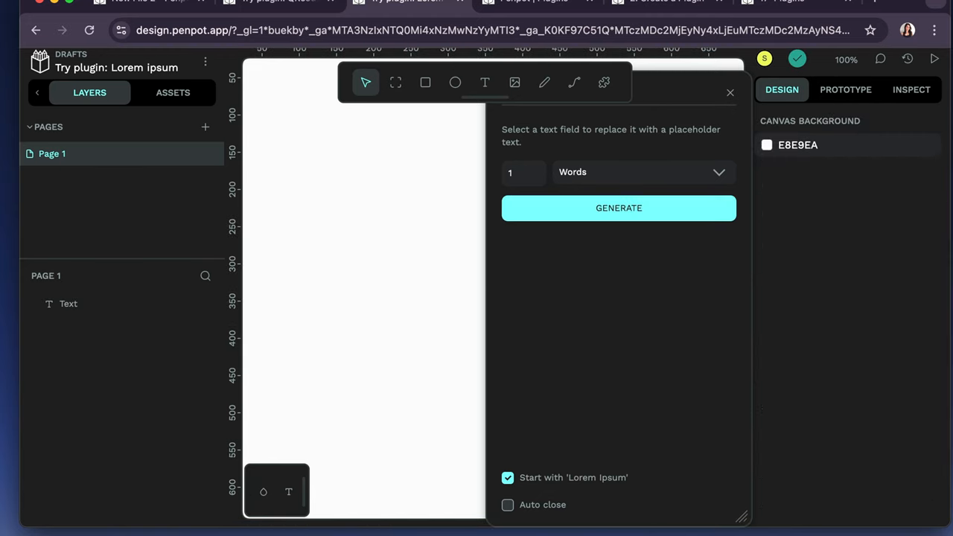
left_click(619, 209)
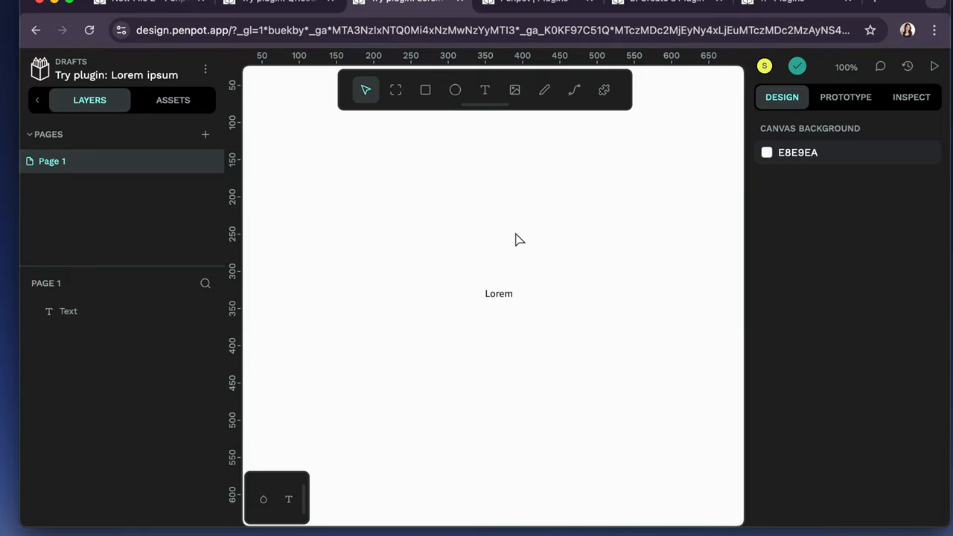
left_click(497, 294)
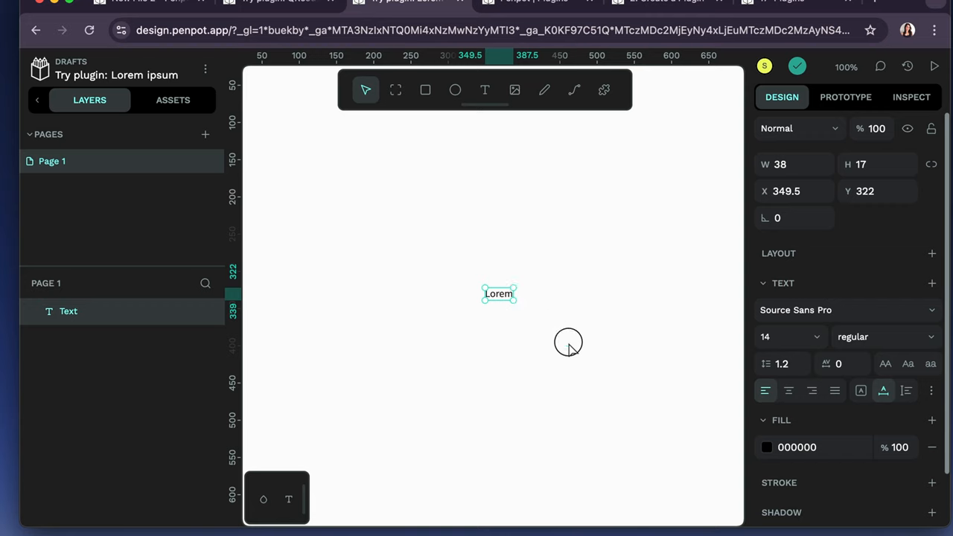
- Relaunch the Lorem ipsum plugin from the main menu's Plugins list
left_click(205, 68)
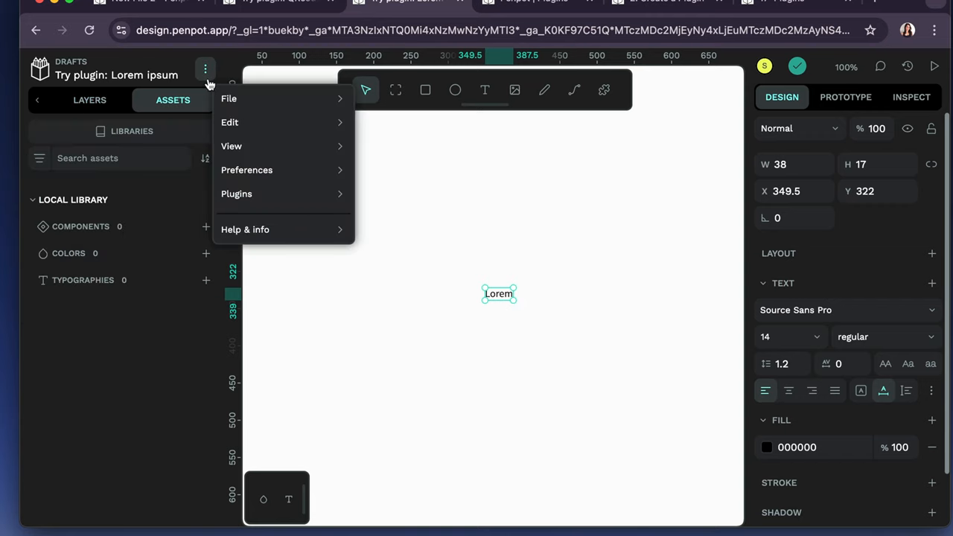
mouse_move(247, 170)
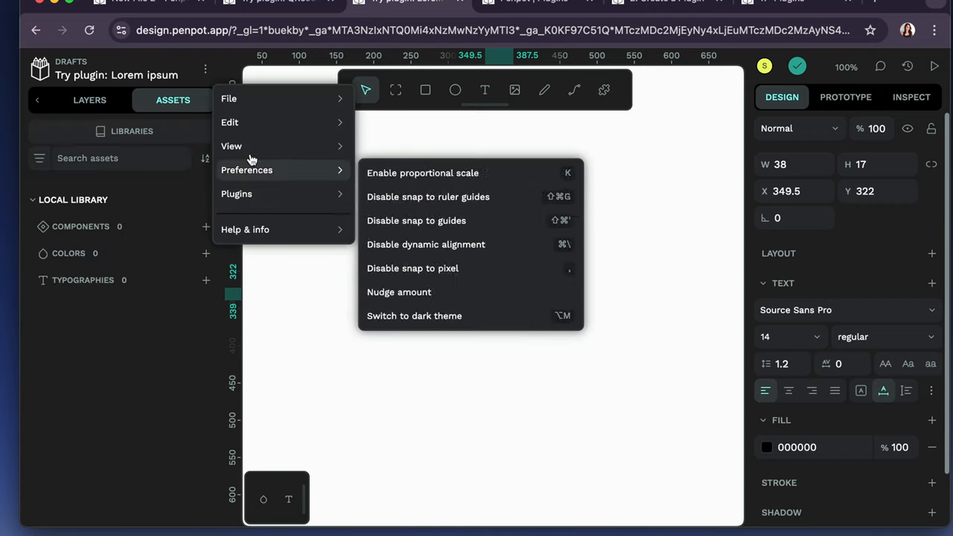
left_click(700, 76)
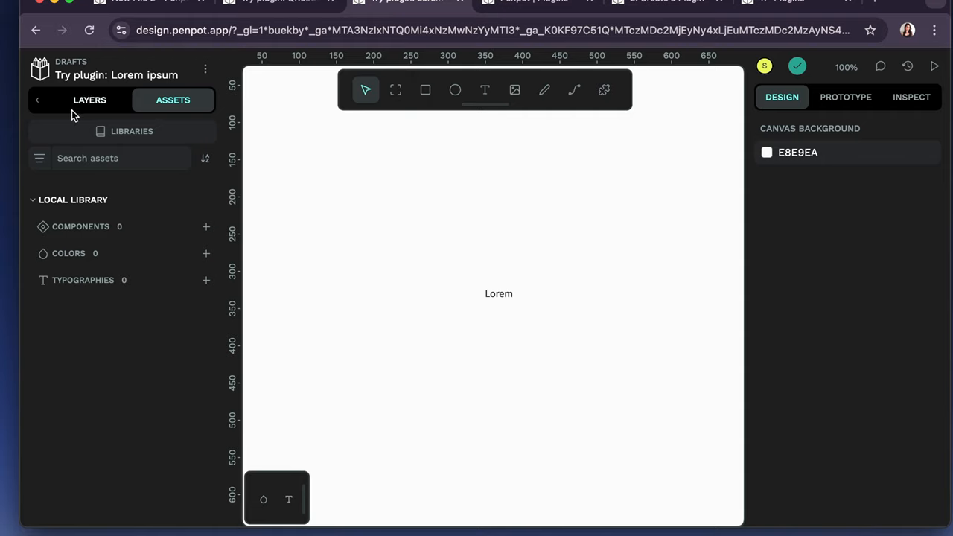
left_click(206, 68)
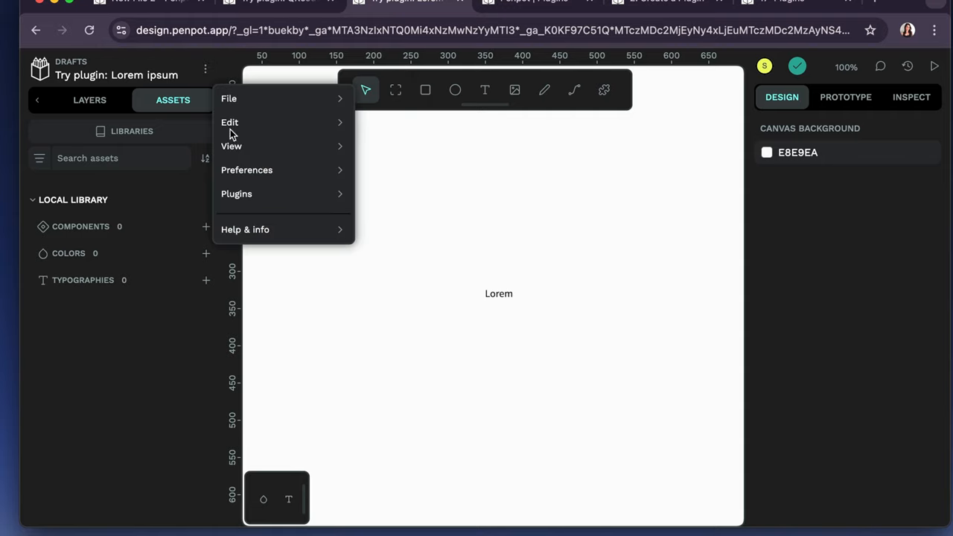
left_click(235, 193)
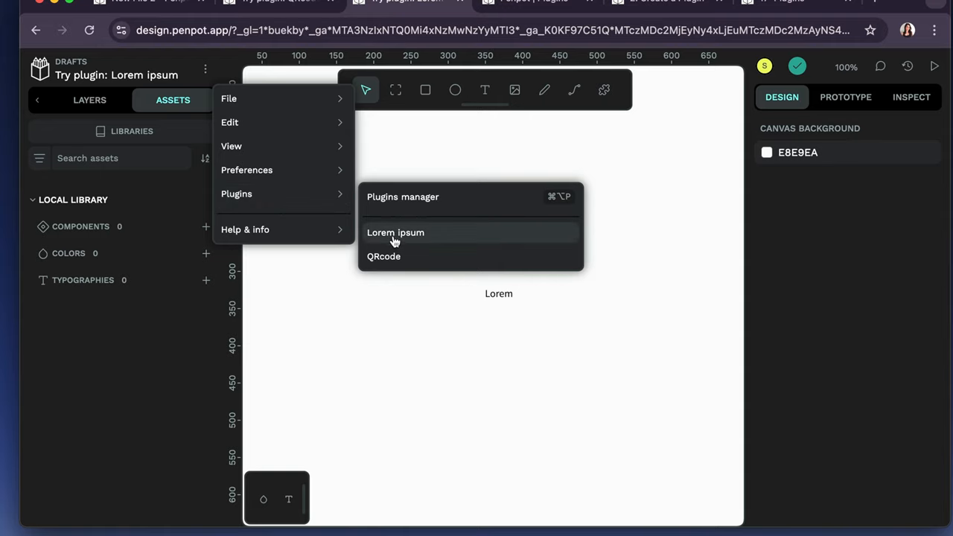
left_click(396, 232)
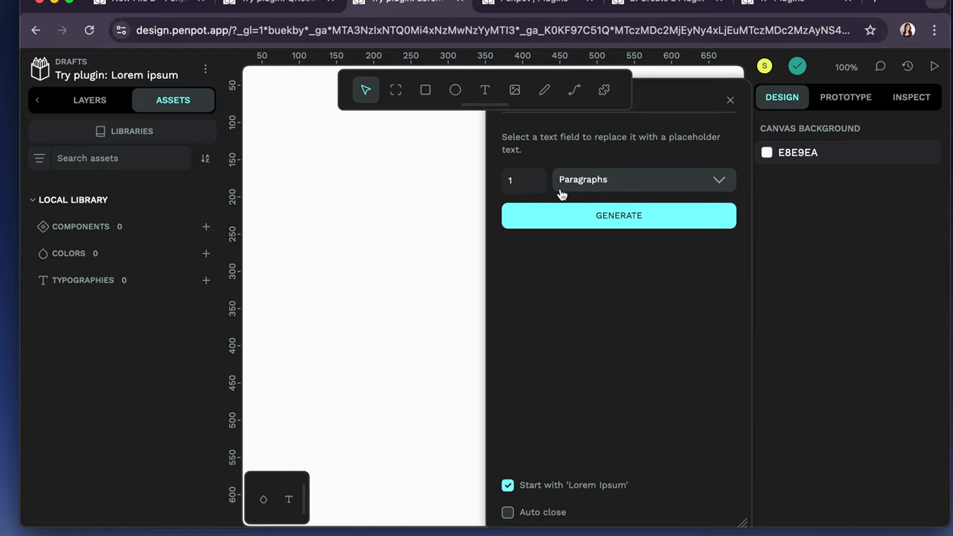
- Keep 1 Paragraphs as the unit and generate a full paragraph of placeholder text
left_click(642, 179)
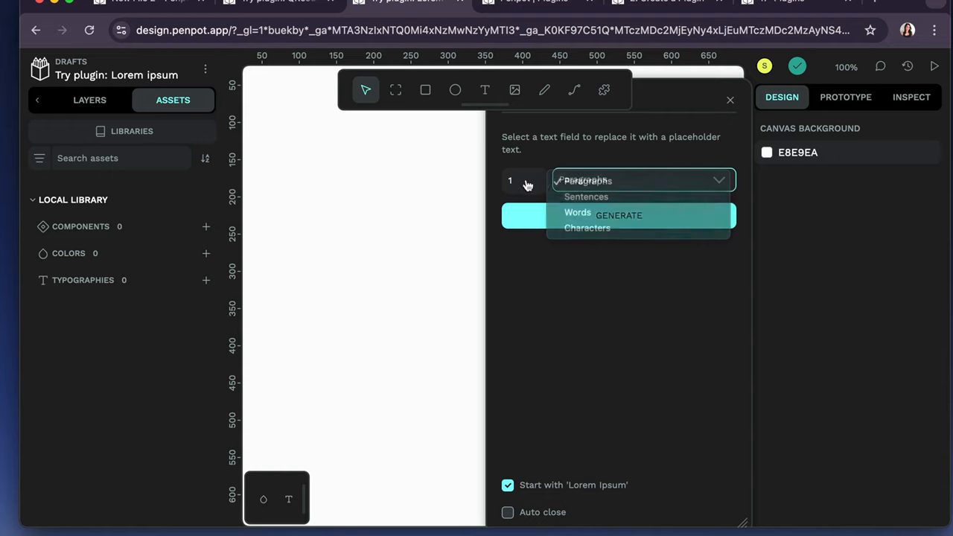
left_click(588, 180)
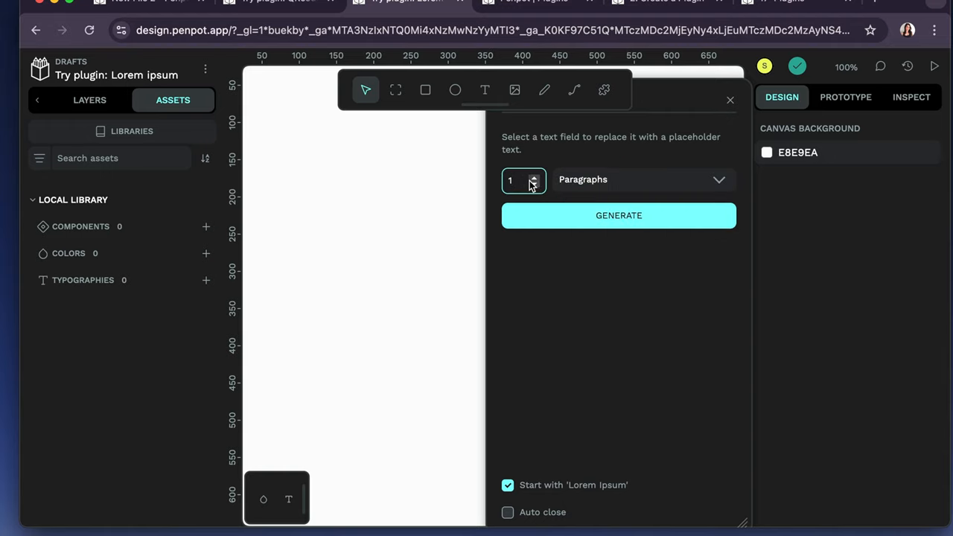
left_click(643, 179)
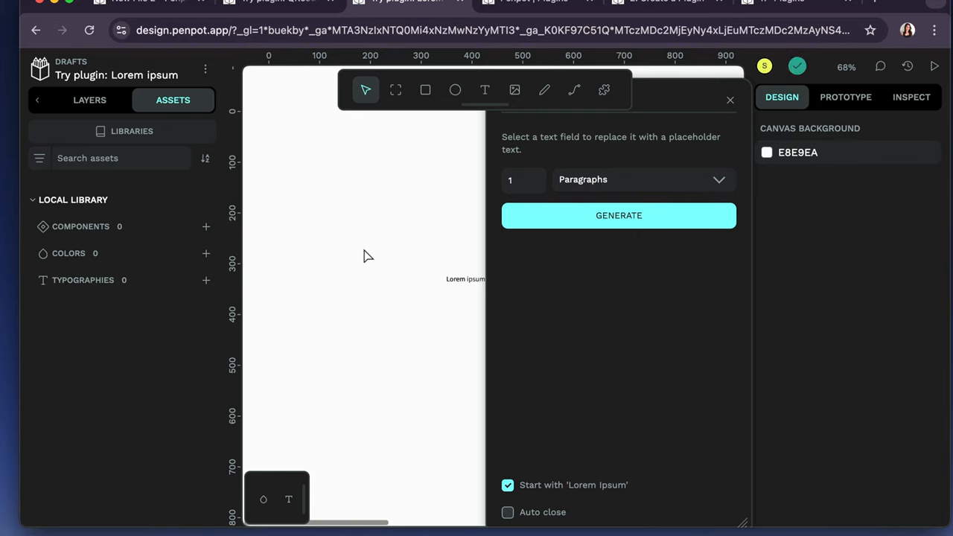
scroll("down", 3)
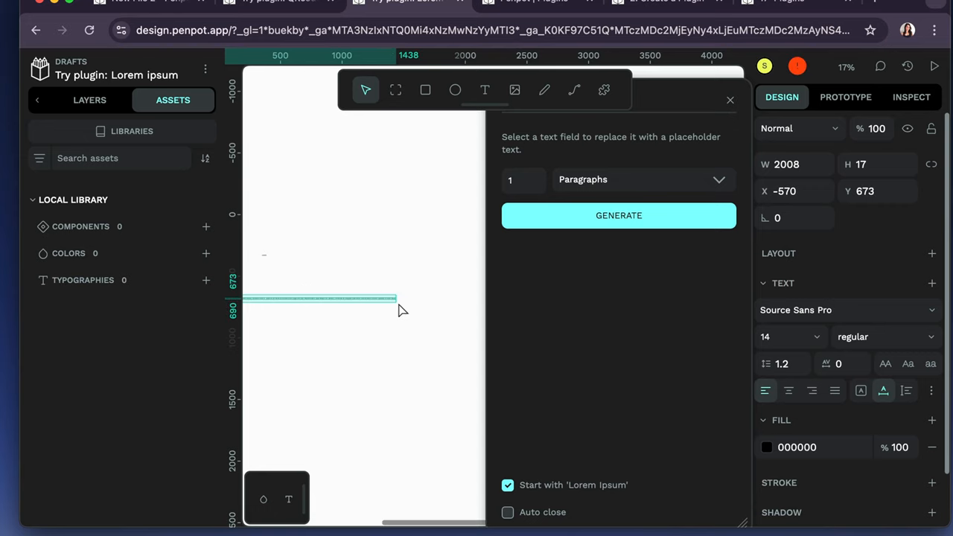
mouse_move(371, 351)
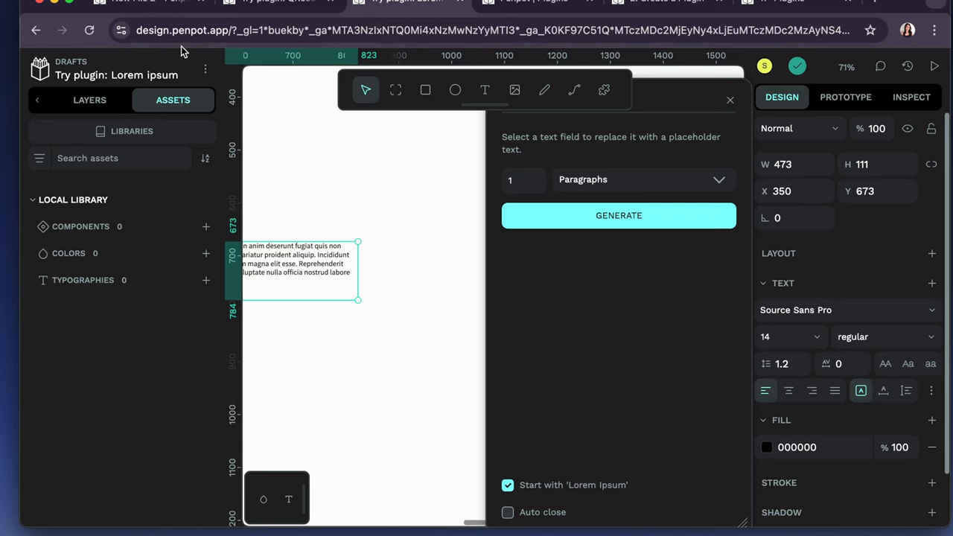
mouse_move(199, 101)
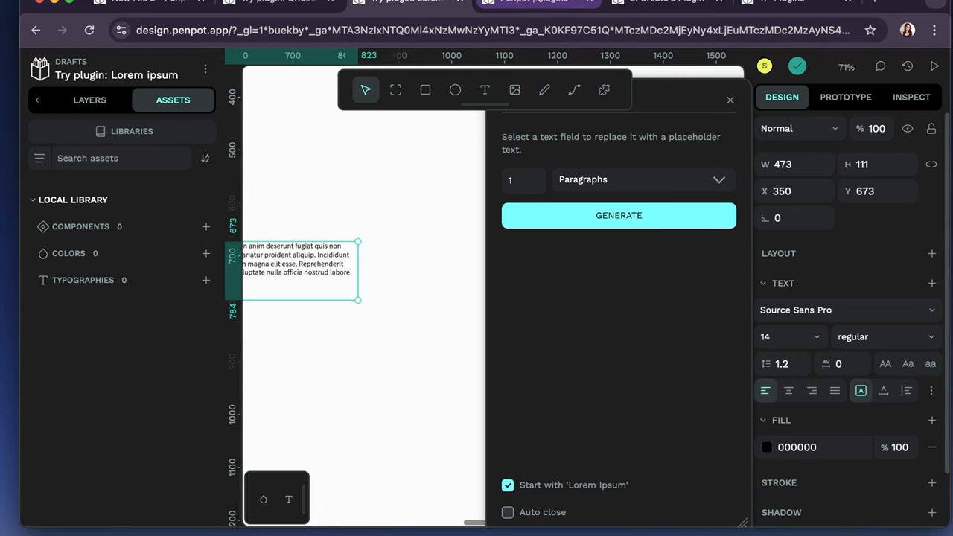
mouse_move(536, 3)
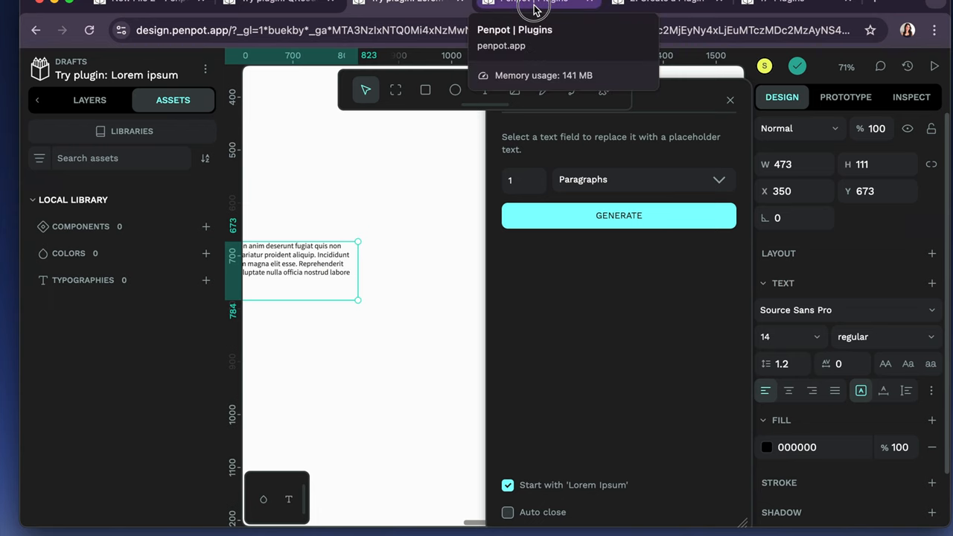
- Browse the Penpot plugins hub list and go to the Create a Plugin guide
left_click(535, 2)
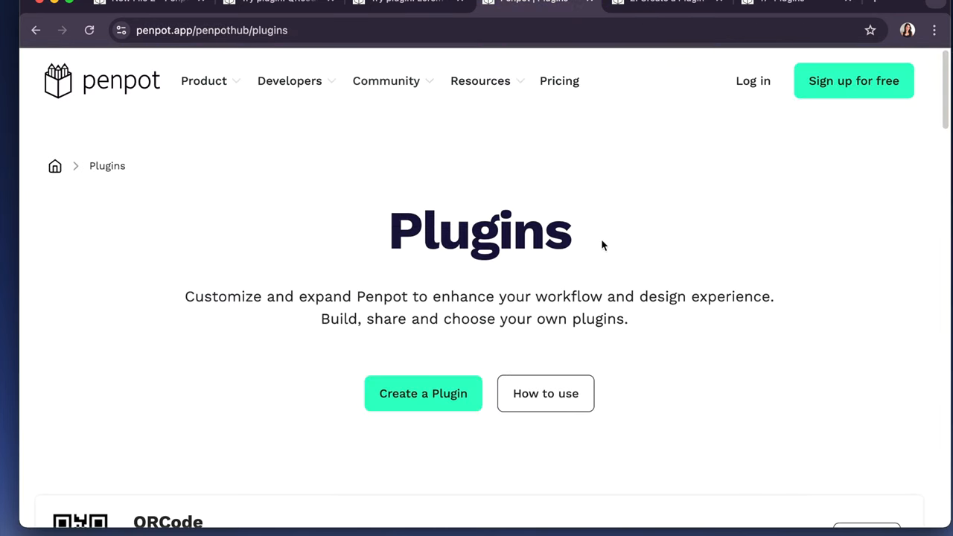
scroll("down", 3)
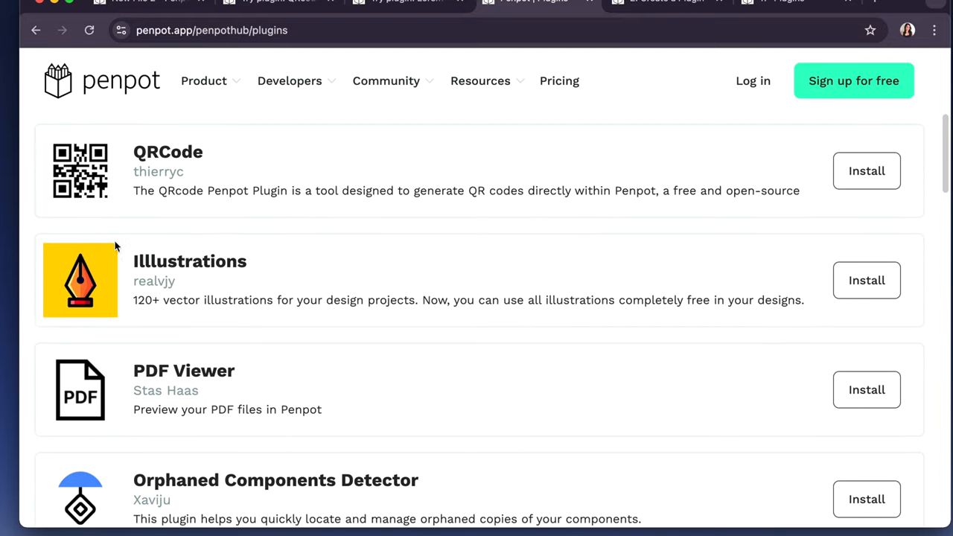
mouse_move(664, 282)
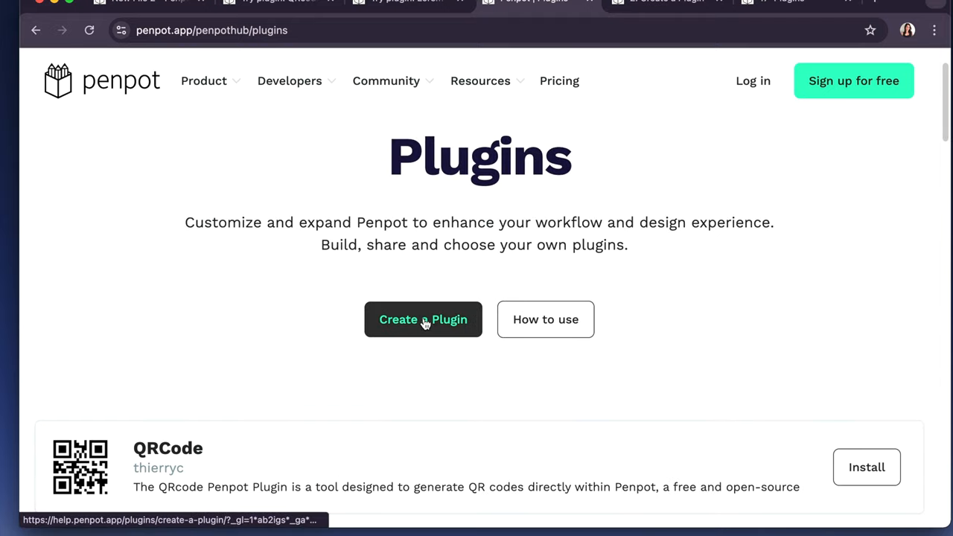
left_click(423, 319)
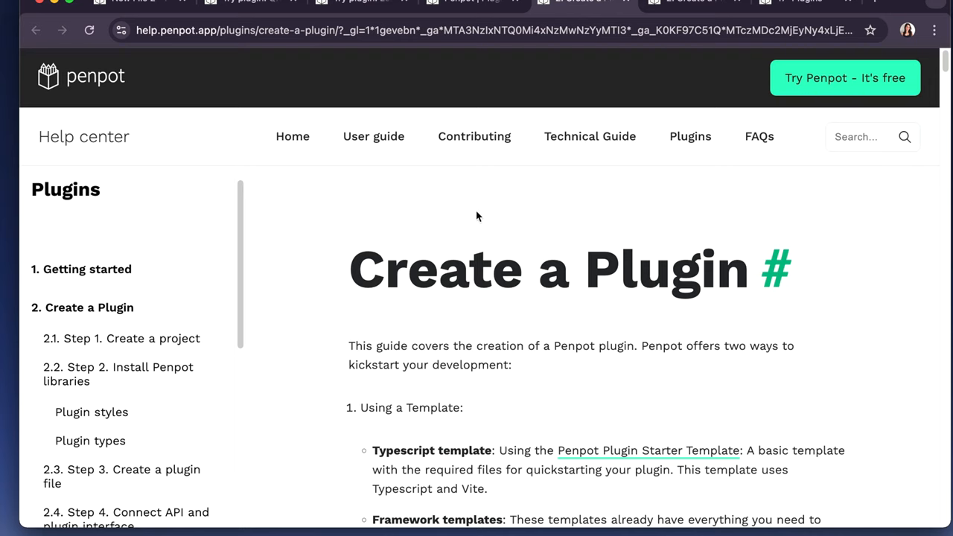
- Scroll through the whole Create a Plugin article, then go to the Penpot Plugins user guide
scroll("down", 3)
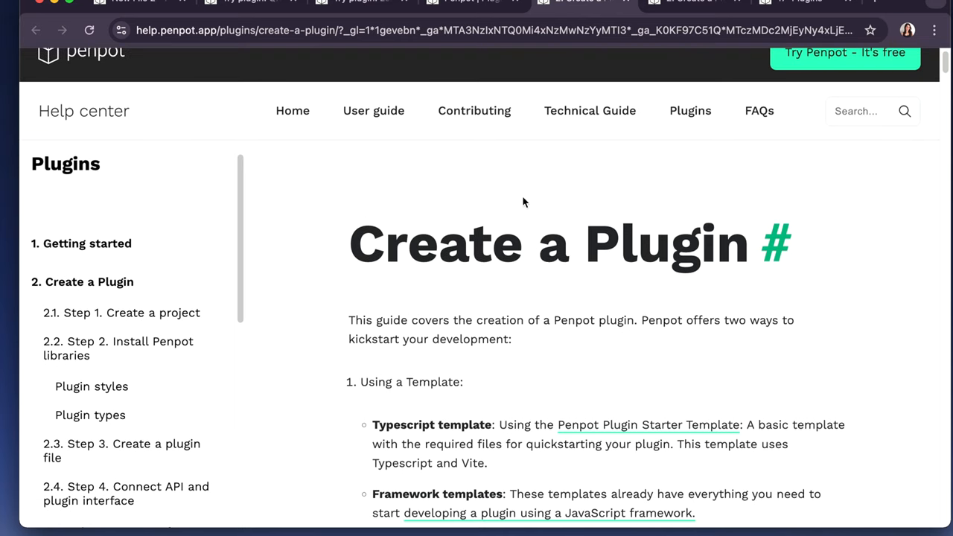
scroll("down", 3)
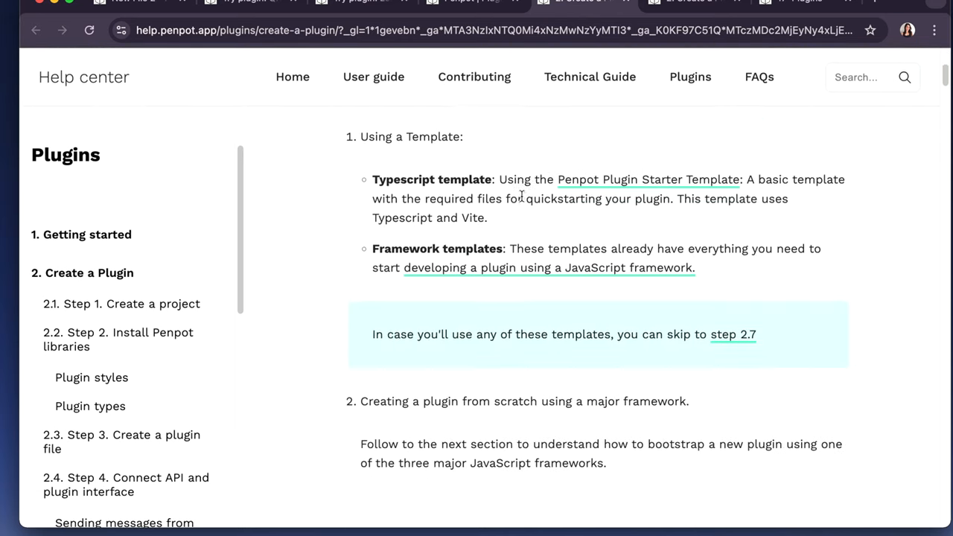
scroll("down", 3)
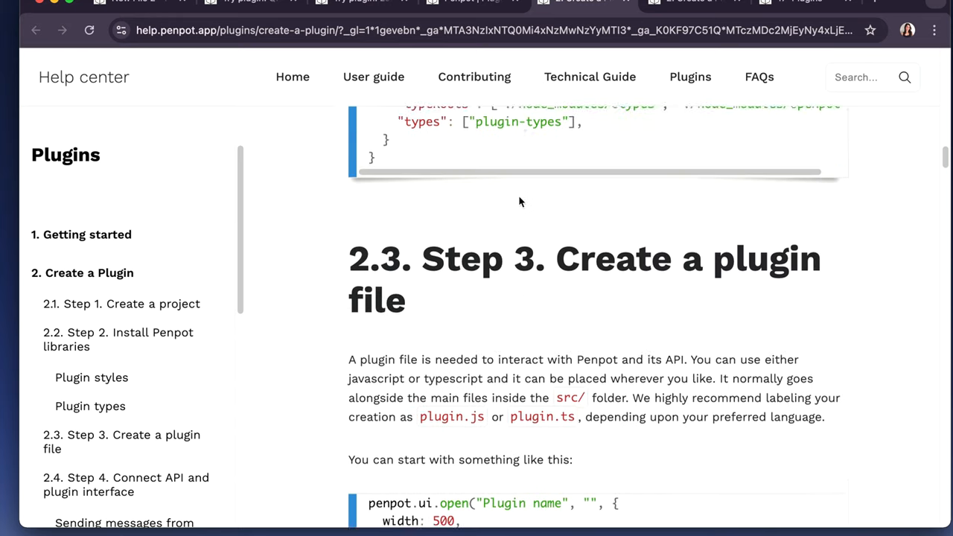
scroll("down", 3)
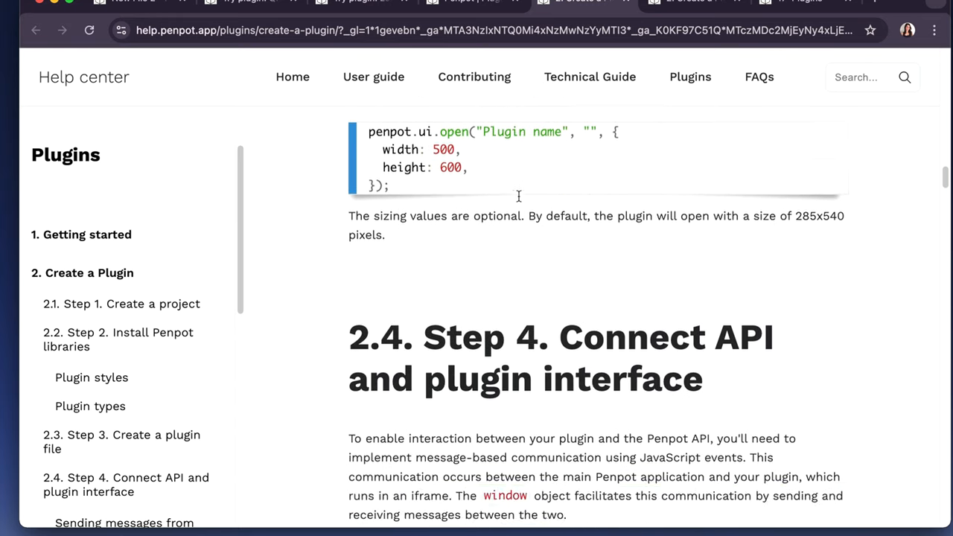
scroll("down", 3)
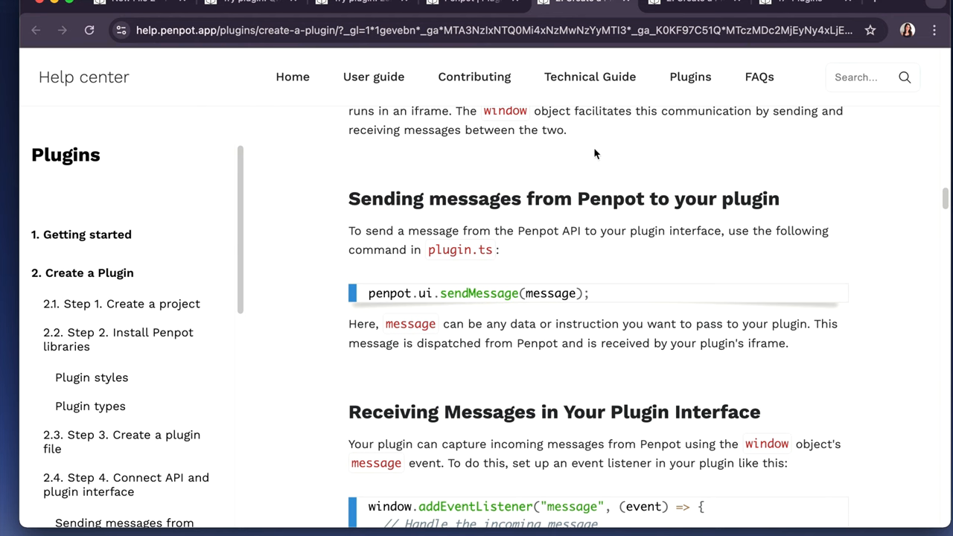
scroll("down", 3)
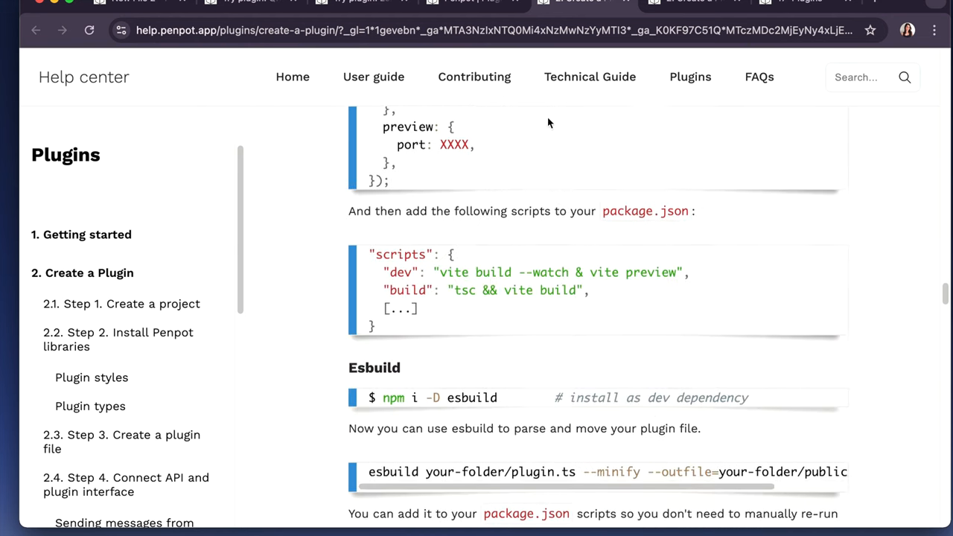
scroll("down", 3)
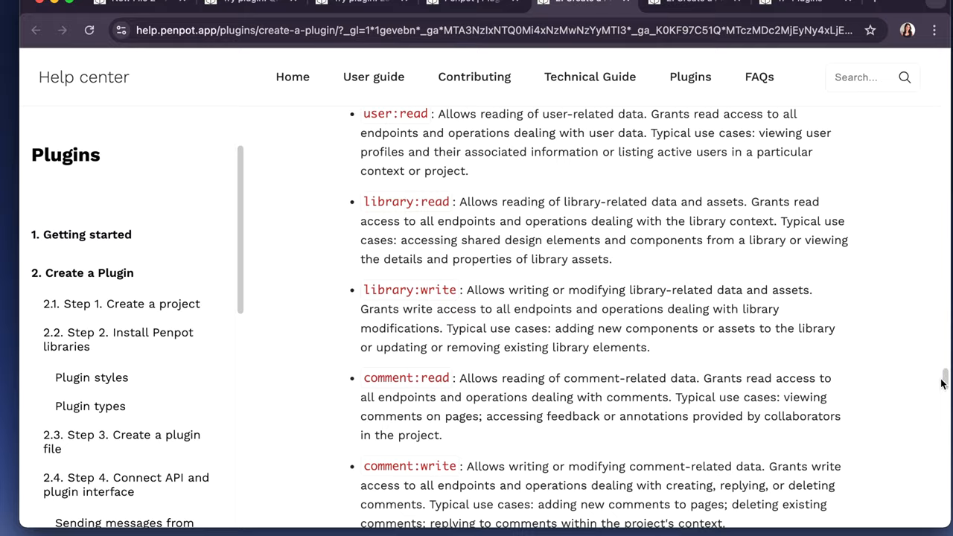
scroll("down", 3)
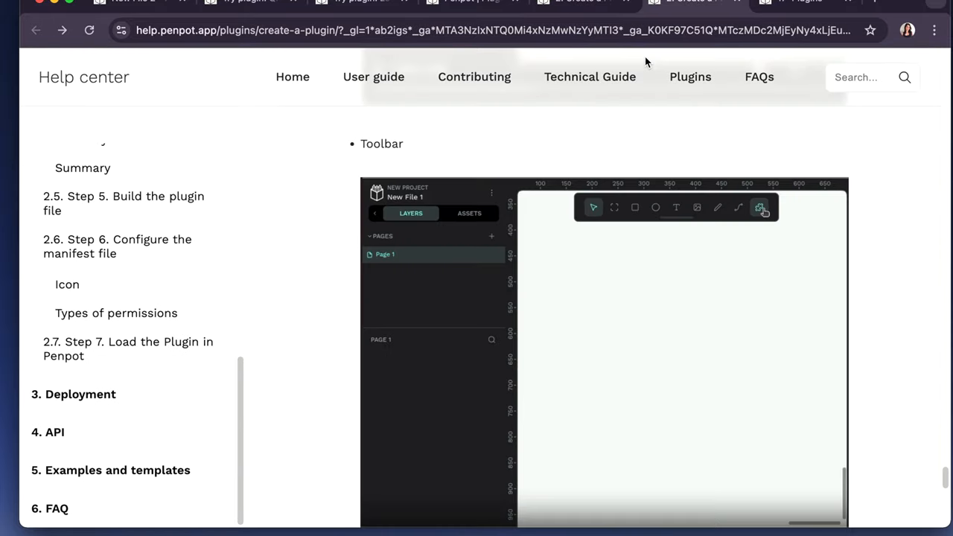
left_click(373, 78)
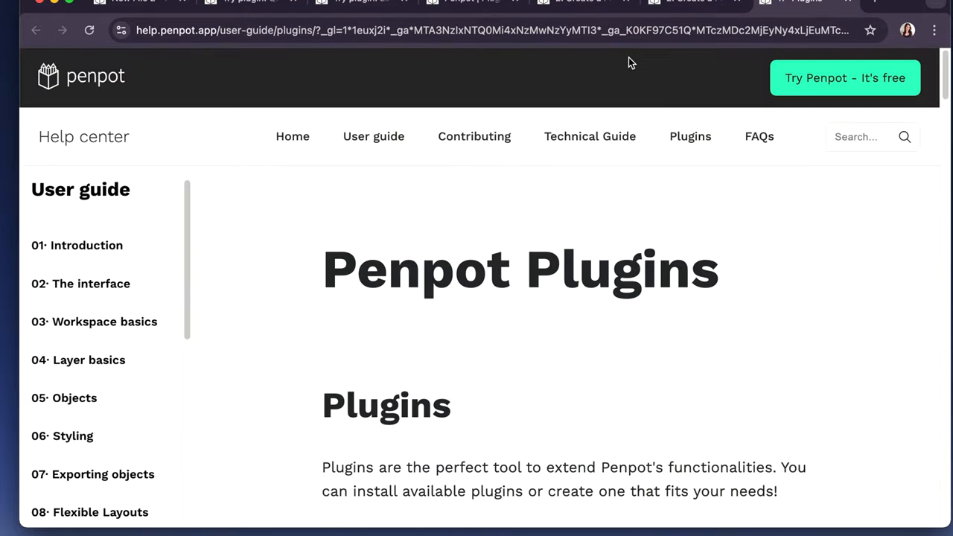